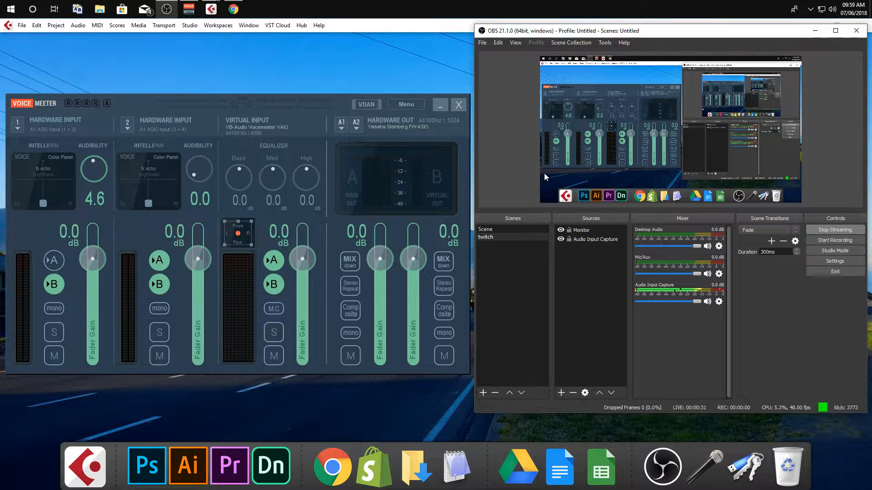
pyautogui.moveTo(481, 278)
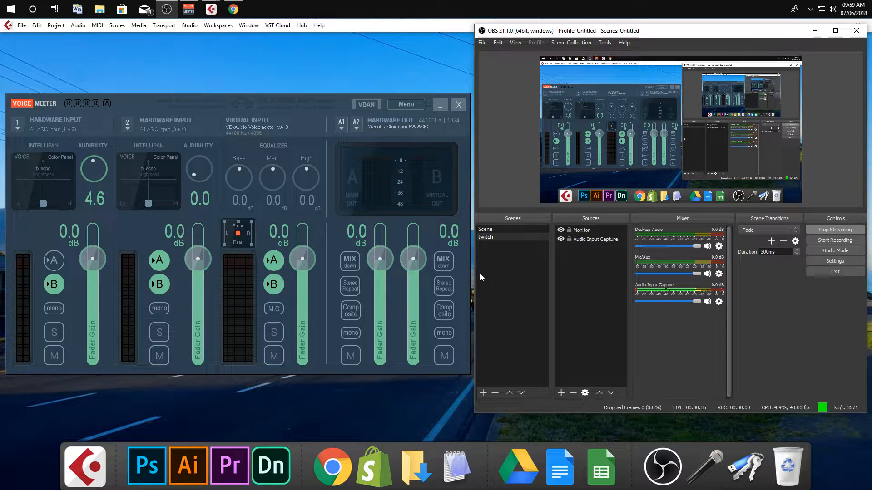
pyautogui.moveTo(733, 287)
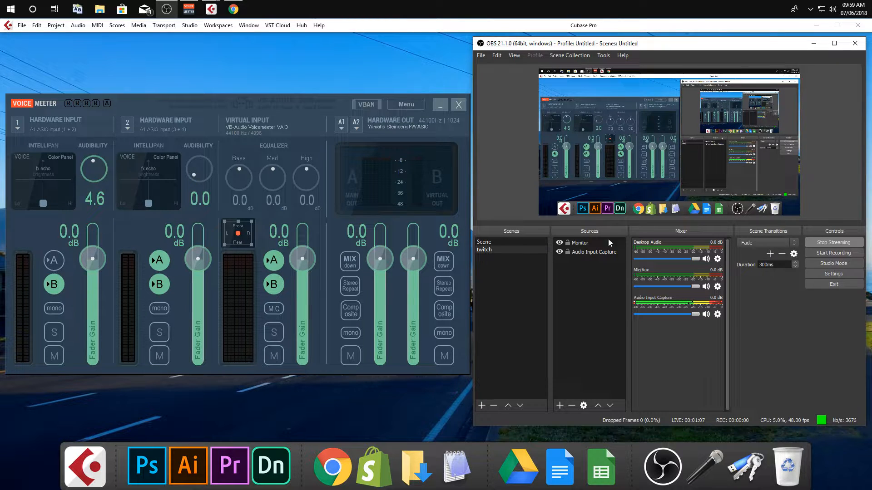
pyautogui.moveTo(639, 241)
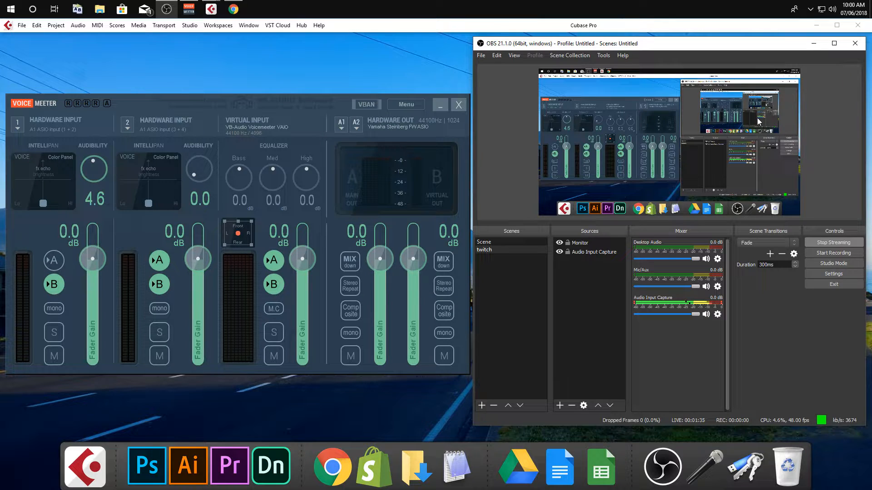
pyautogui.moveTo(669, 120)
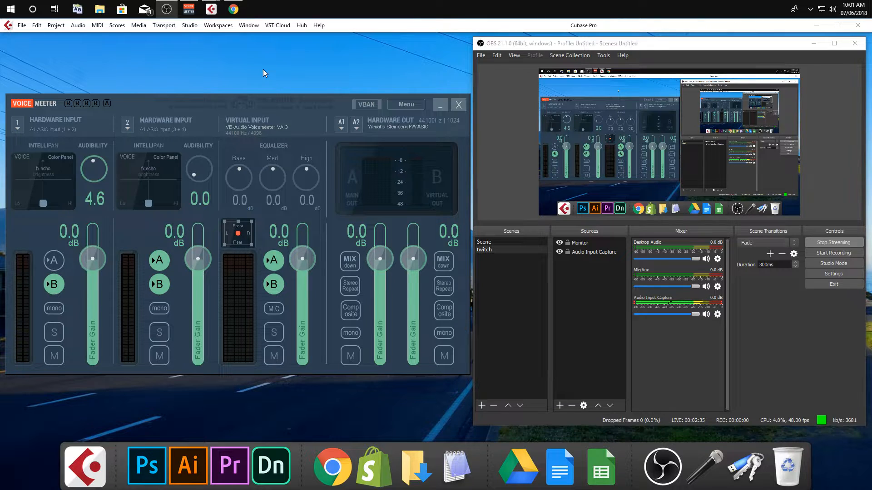
# Step: In Studio Setup's VST Audio System, keep Voicemeeter Virtual ASIO as the Cubase driver
pyautogui.click(21, 25)
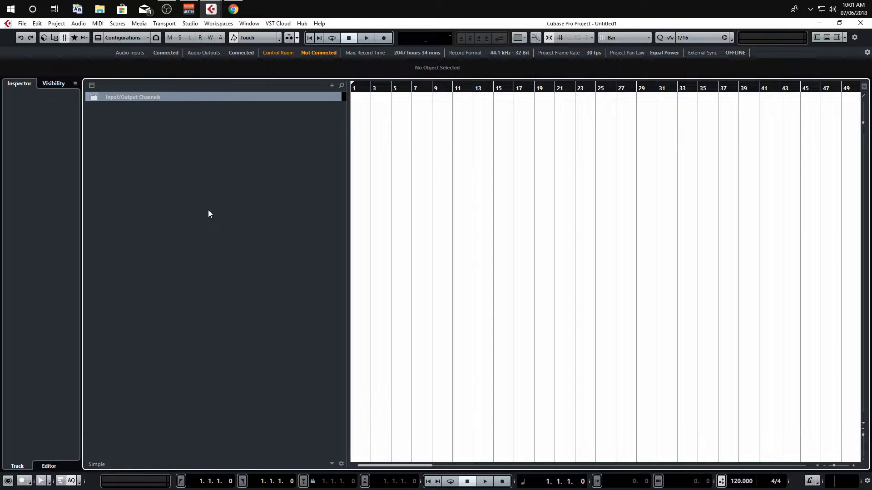
pyautogui.click(190, 23)
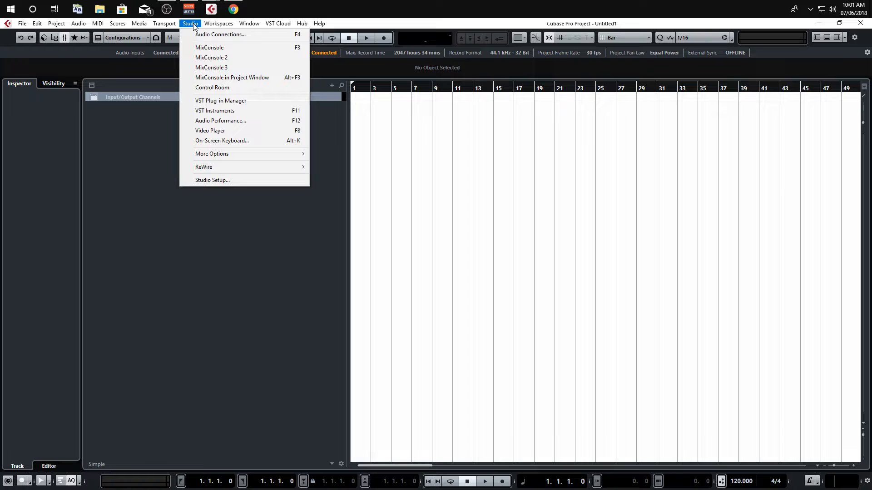
pyautogui.moveTo(249, 182)
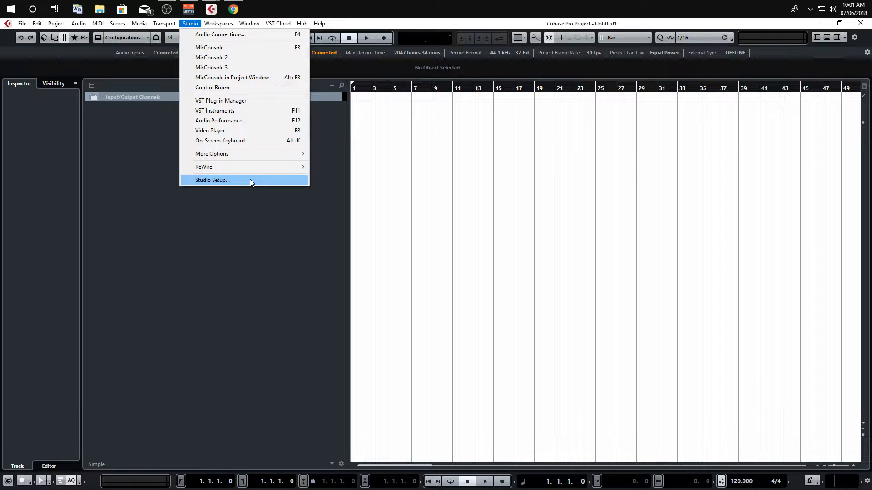
pyautogui.click(211, 180)
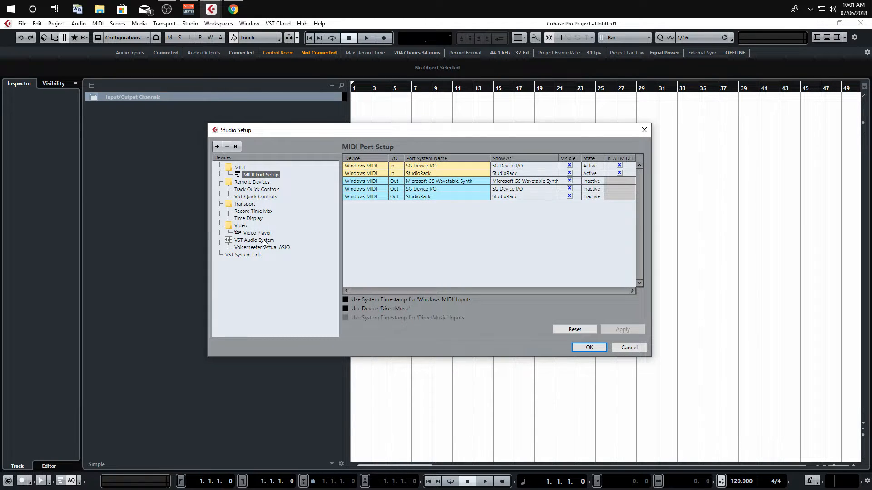
pyautogui.click(254, 239)
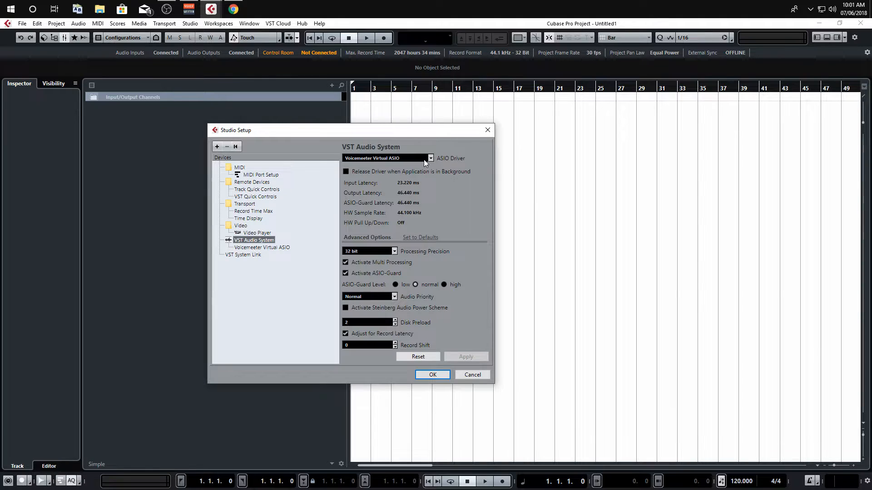
pyautogui.click(429, 158)
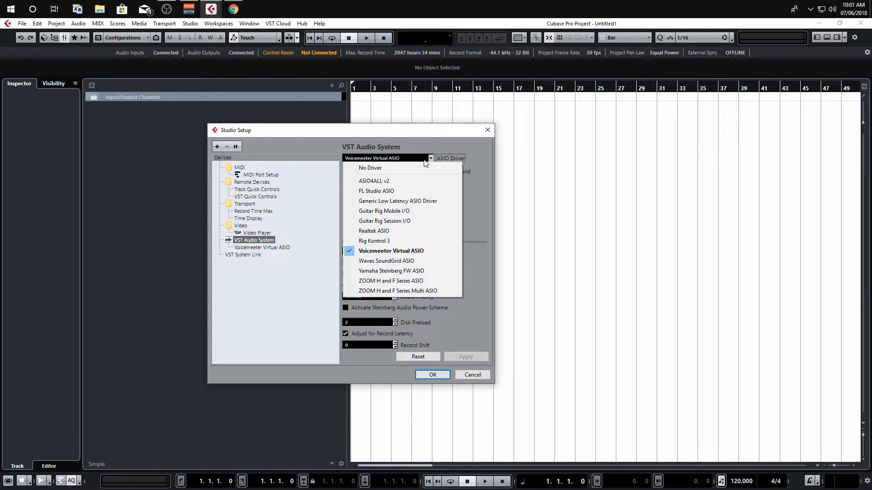
pyautogui.moveTo(449, 250)
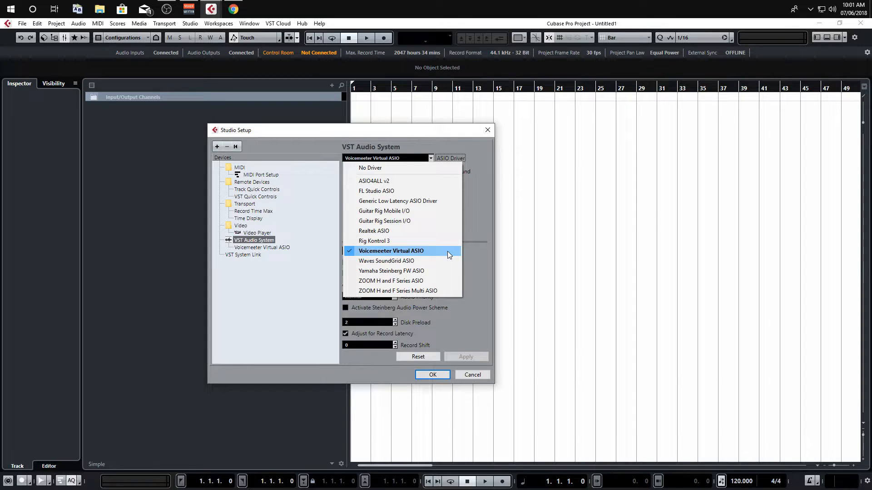
pyautogui.click(391, 250)
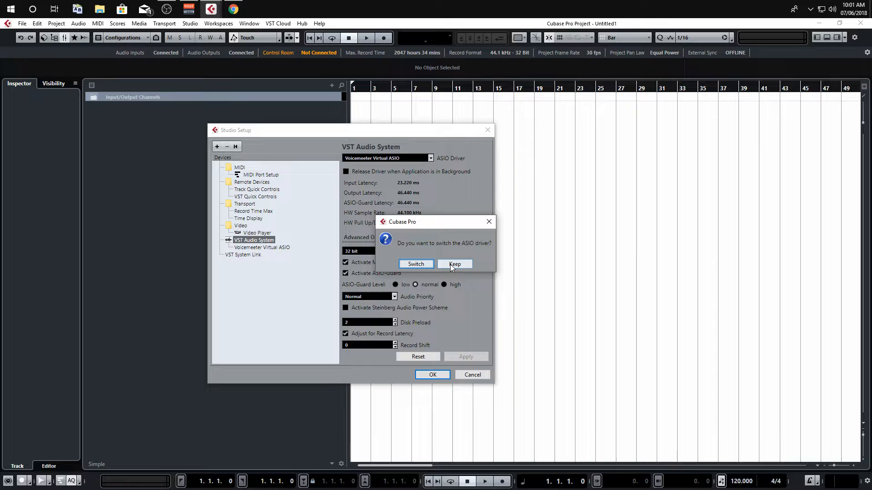
pyautogui.click(454, 264)
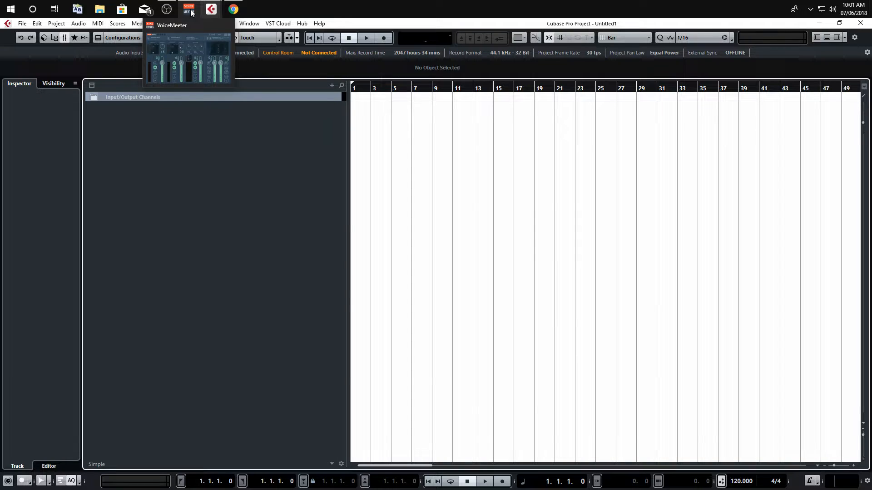
# Step: Restore the Voicemeeter mixer from the taskbar over the Cubase project
pyautogui.click(189, 9)
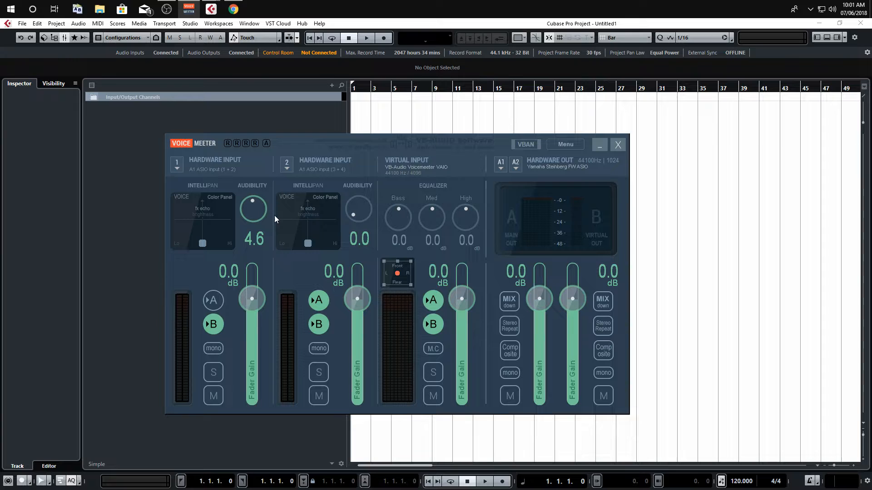
pyautogui.moveTo(216, 188)
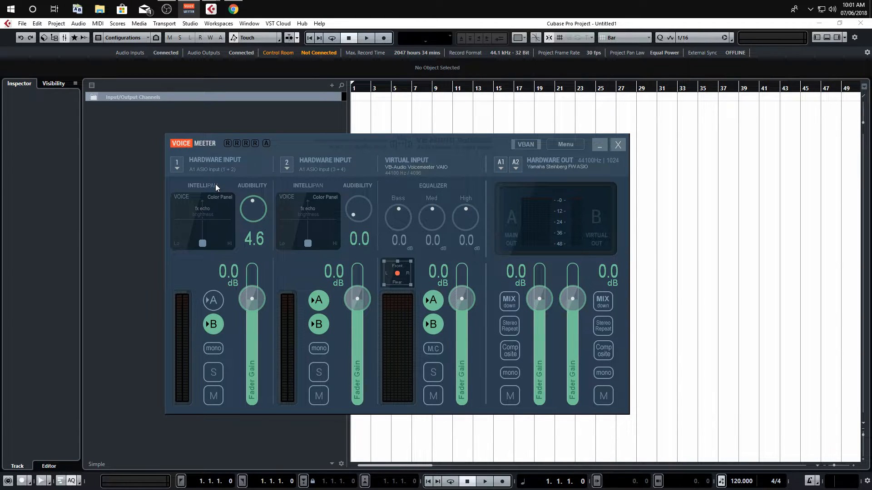
pyautogui.moveTo(220, 178)
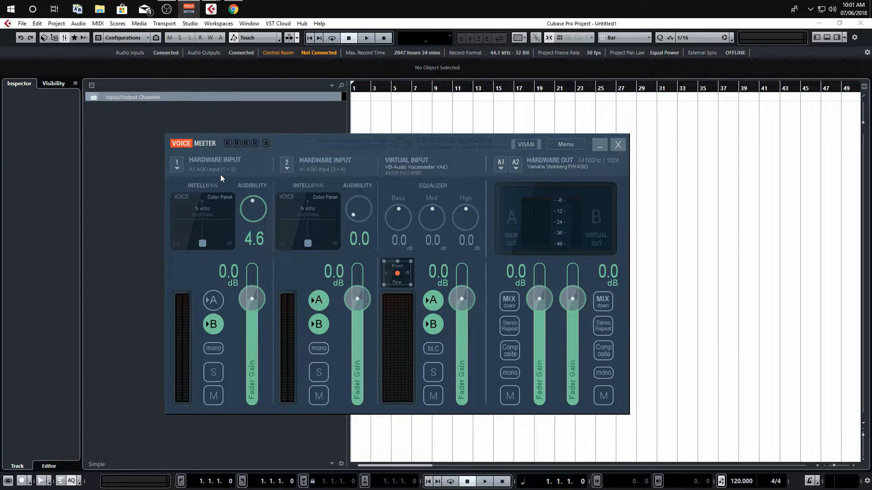
pyautogui.moveTo(262, 172)
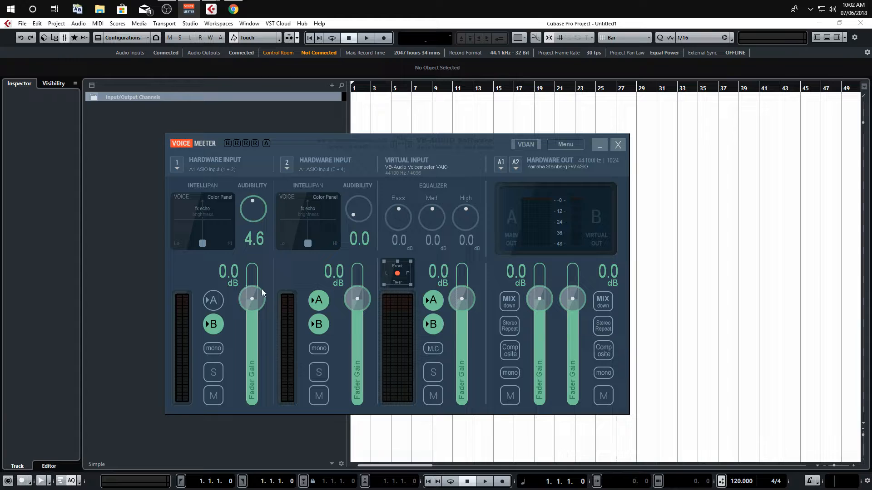
pyautogui.moveTo(569, 272)
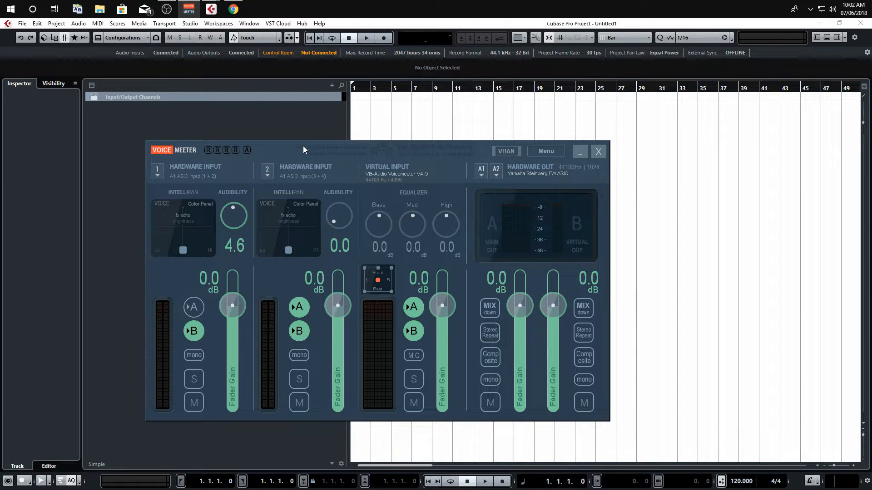
pyautogui.moveTo(205, 322)
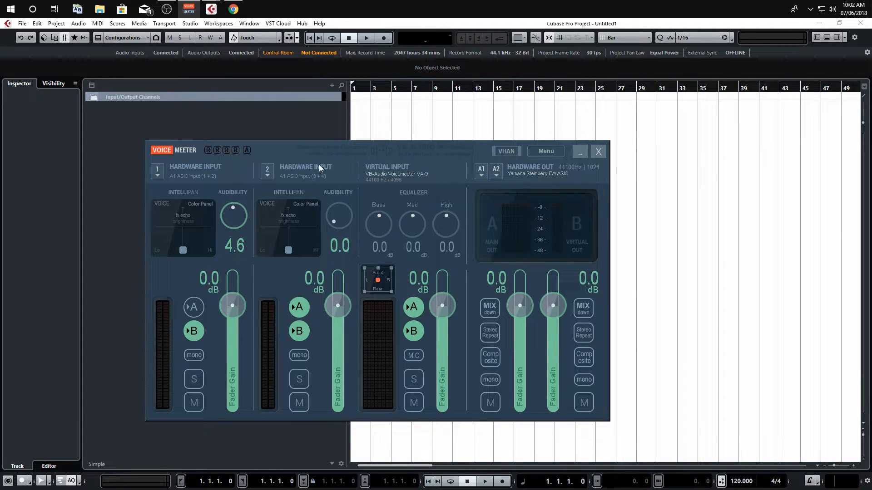
pyautogui.moveTo(155, 198)
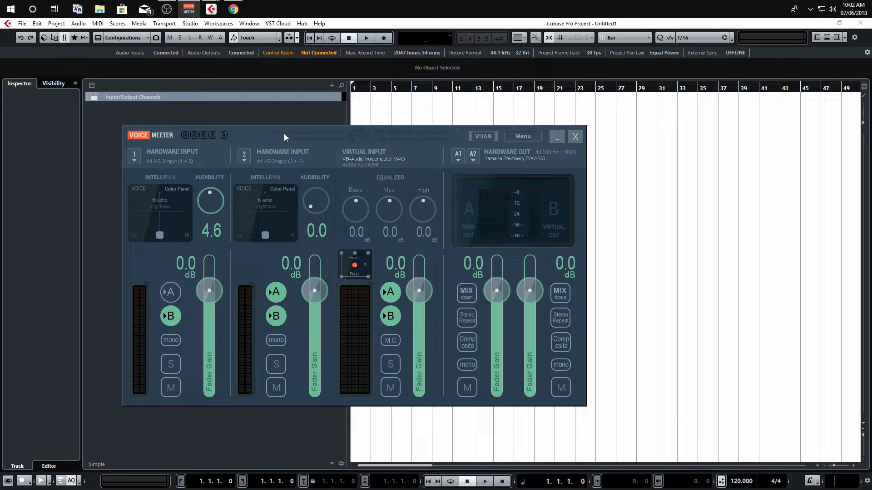
pyautogui.moveTo(627, 139)
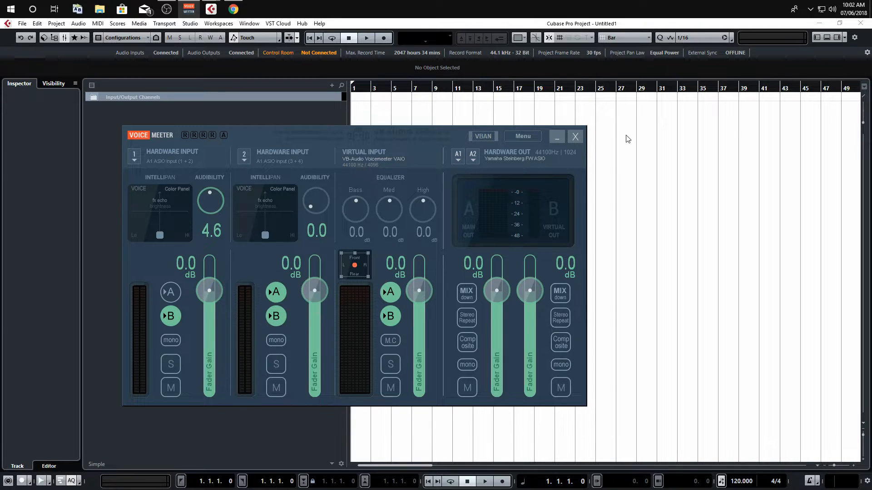
# Step: Hide Voicemeeter, switch to OBS and show the Audio Input Capture source's filters
pyautogui.click(573, 136)
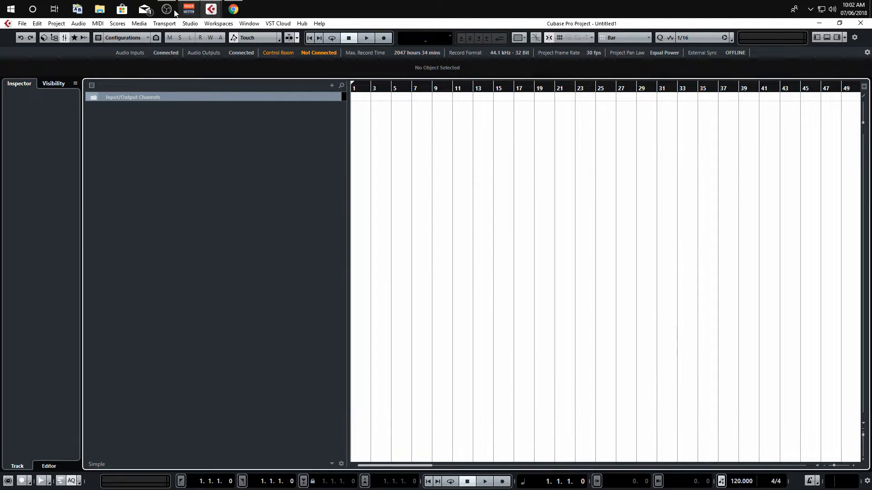
pyautogui.click(166, 9)
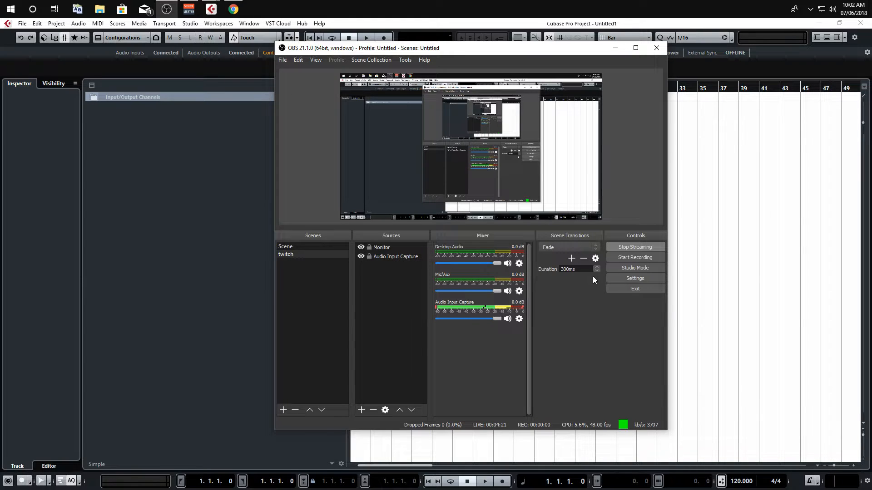
pyautogui.click(519, 319)
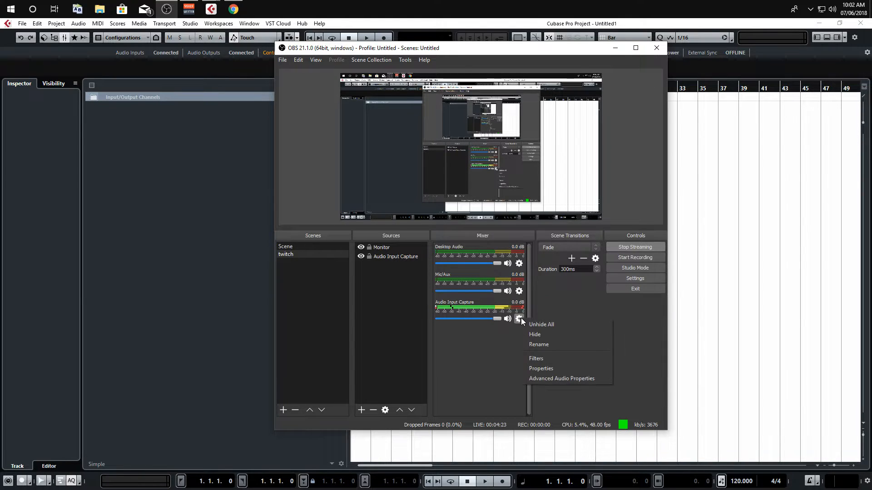
pyautogui.click(491, 337)
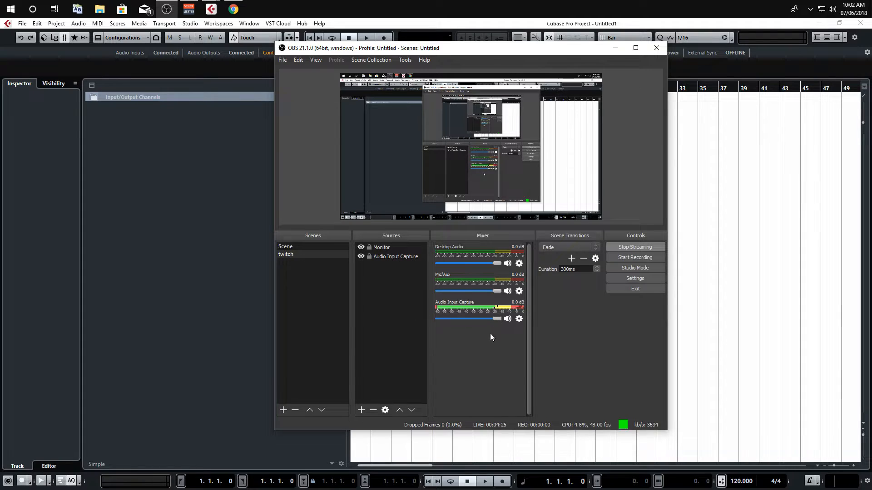
pyautogui.moveTo(550, 324)
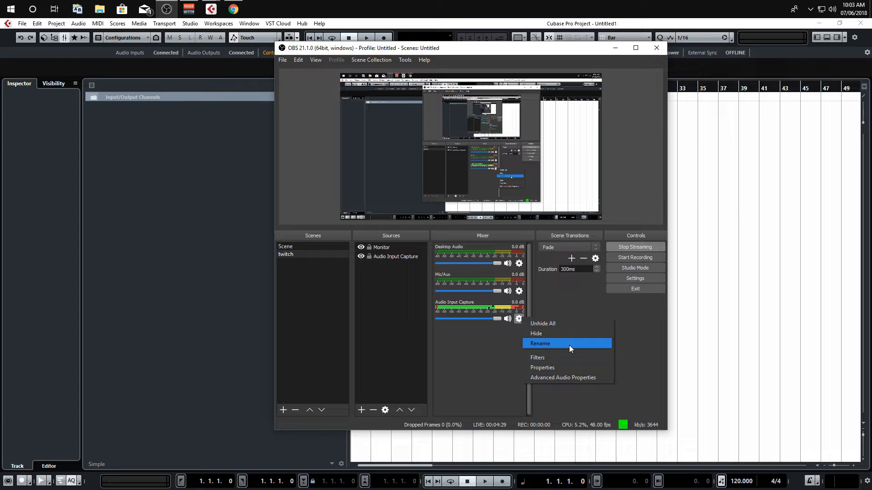
pyautogui.click(537, 358)
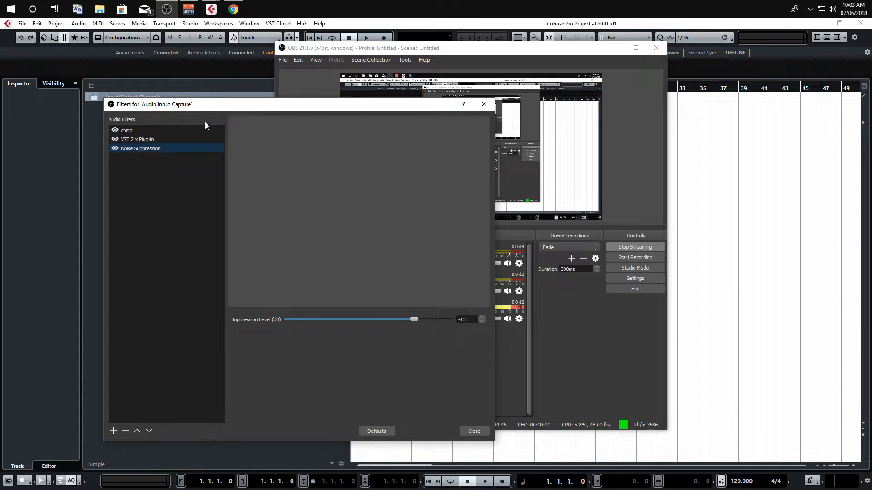
pyautogui.moveTo(154, 175)
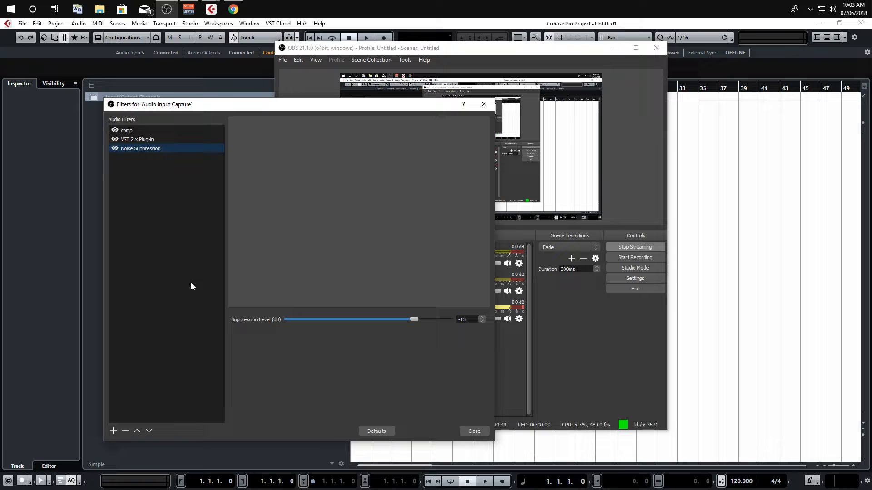
# Step: Add a VST 2.x Plug-in filter named 'Aweasf' after the default name is rejected as in use
pyautogui.click(113, 431)
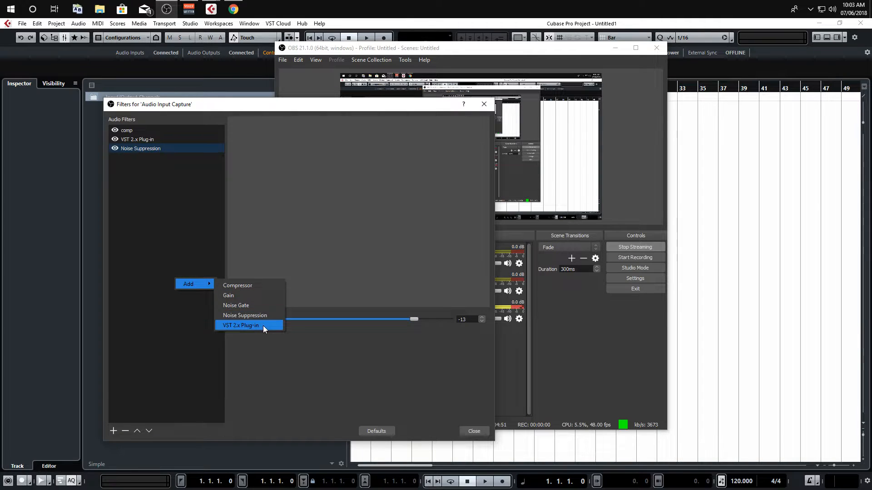
pyautogui.click(240, 325)
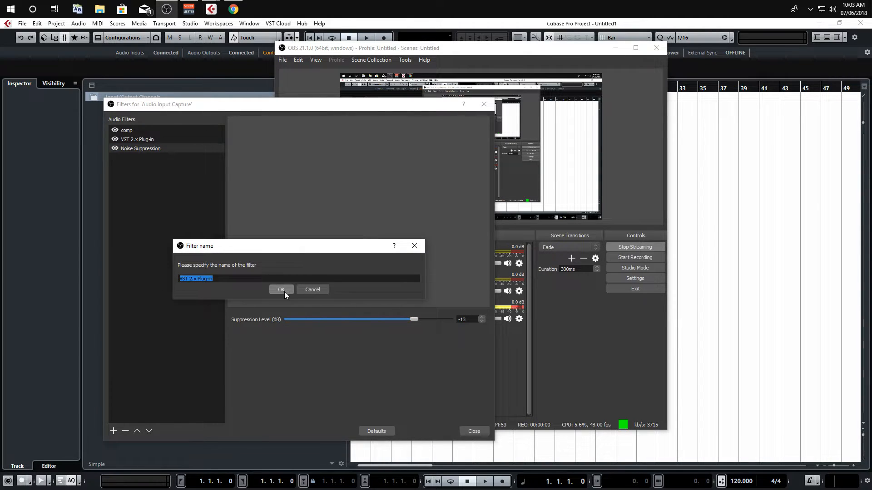
pyautogui.click(282, 290)
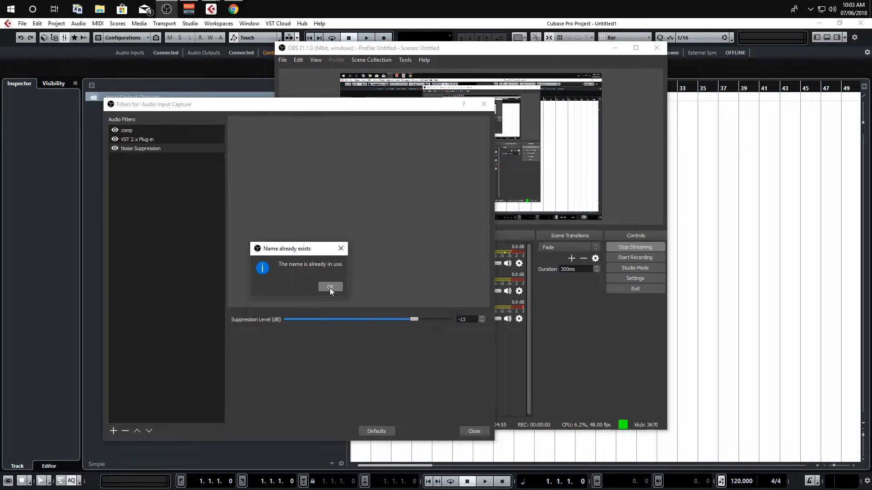
pyautogui.click(329, 287)
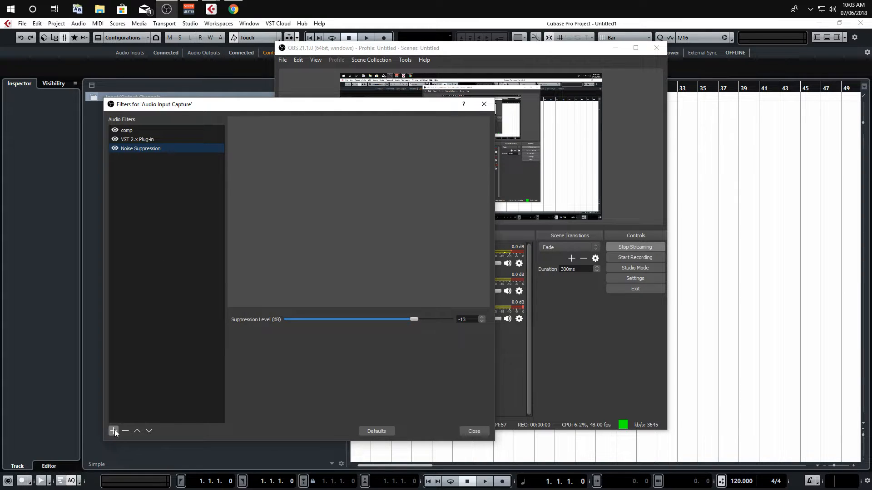
pyautogui.click(113, 430)
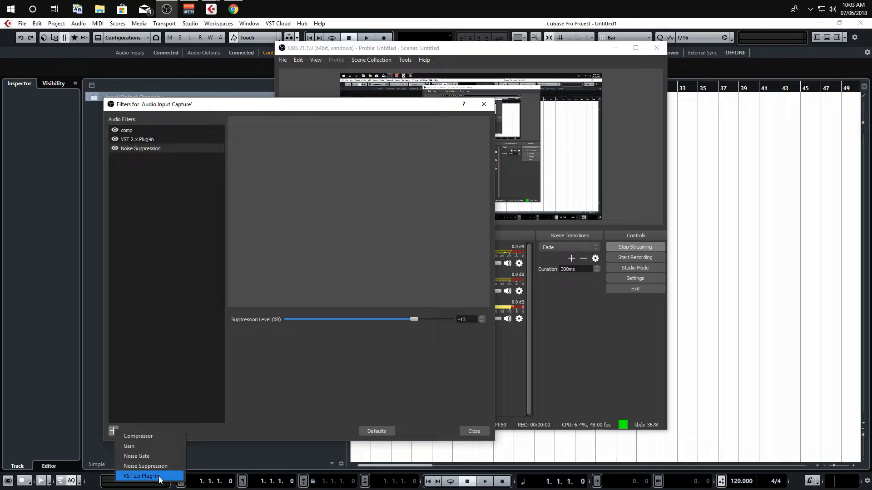
pyautogui.click(141, 476)
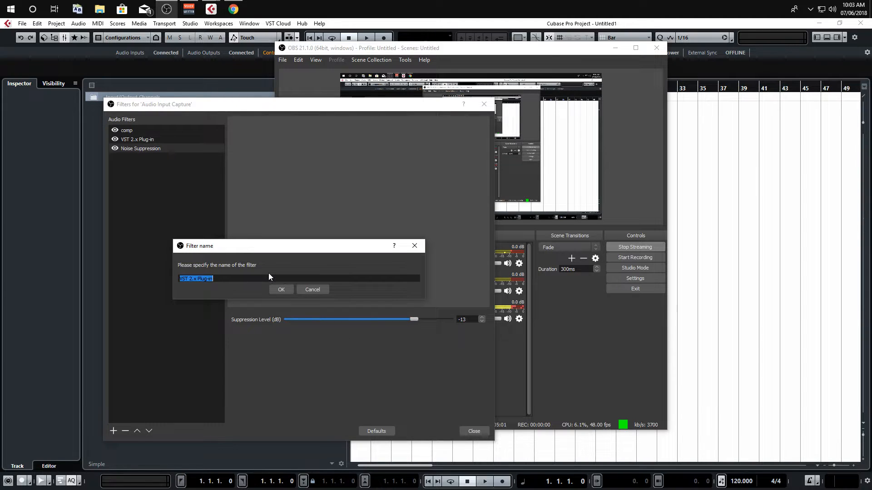
pyautogui.write('Aweas')
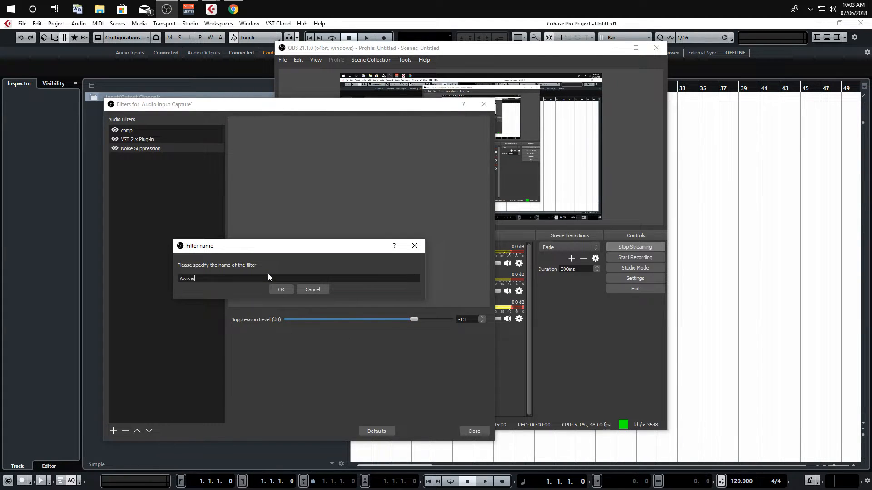
pyautogui.click(281, 288)
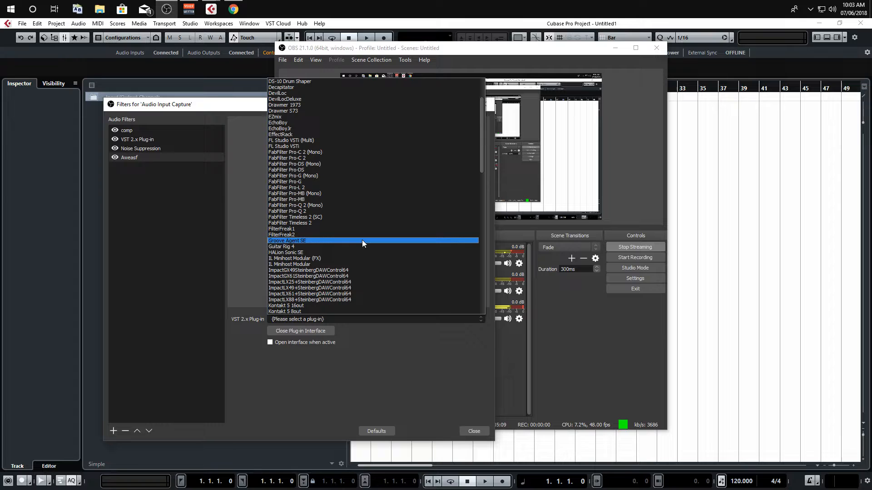
# Step: Remove the Aweasf filter again and close the filters window
pyautogui.click(129, 157)
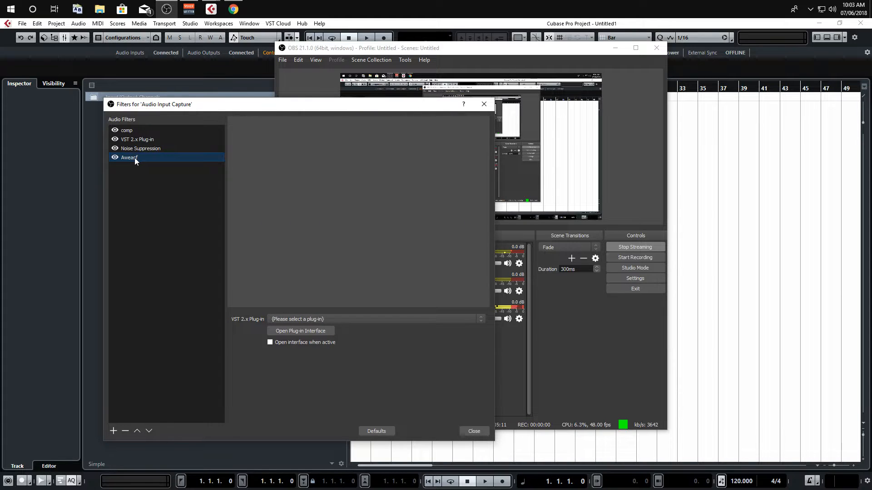
pyautogui.click(126, 430)
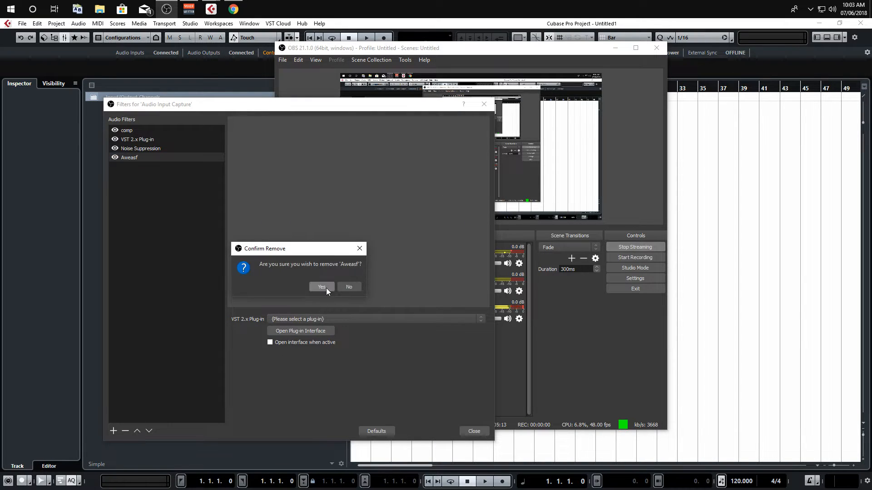
pyautogui.click(320, 287)
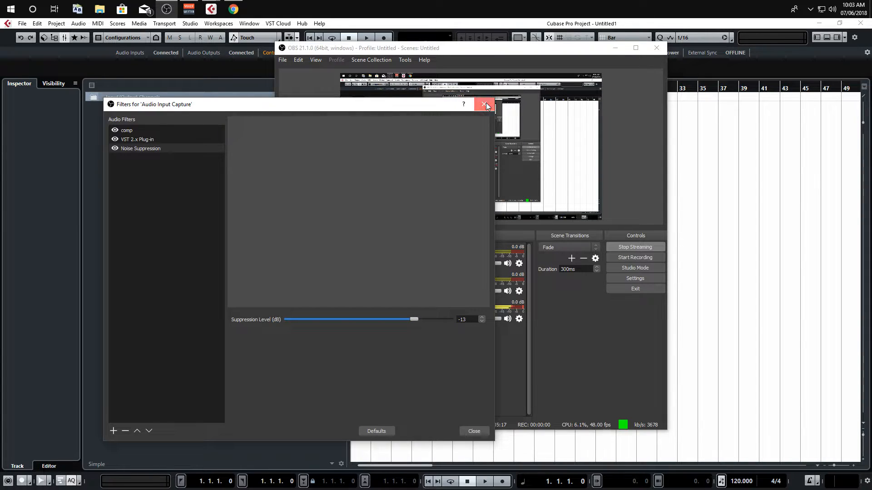
pyautogui.click(483, 104)
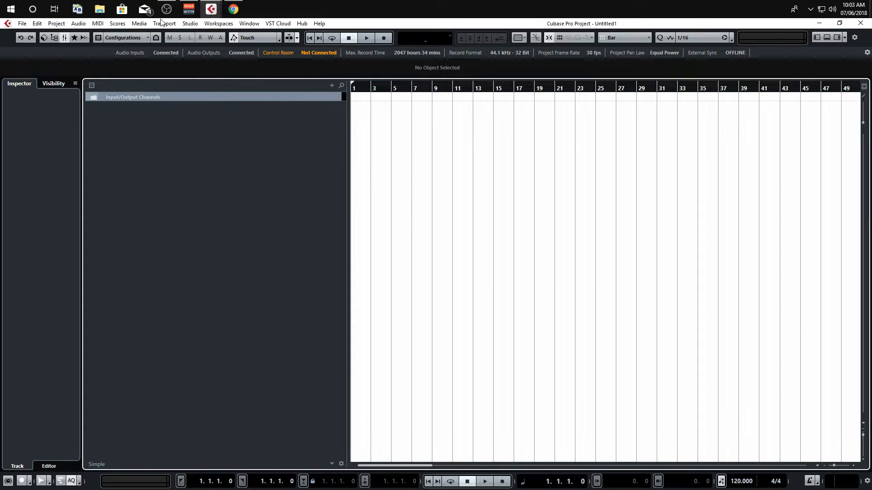
# Step: Check Studio Setup still shows Voicemeeter Virtual ASIO, then start adding an instrument track searching 'marcus'
pyautogui.click(189, 24)
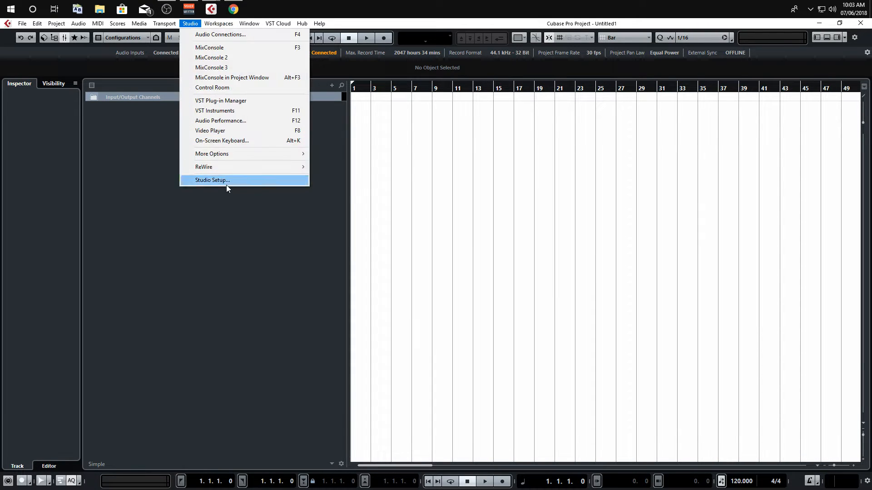
pyautogui.click(212, 180)
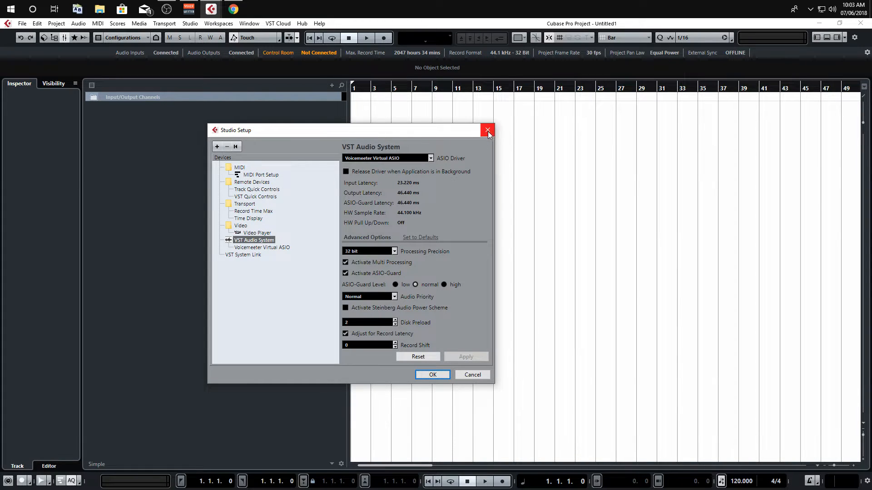
pyautogui.click(488, 129)
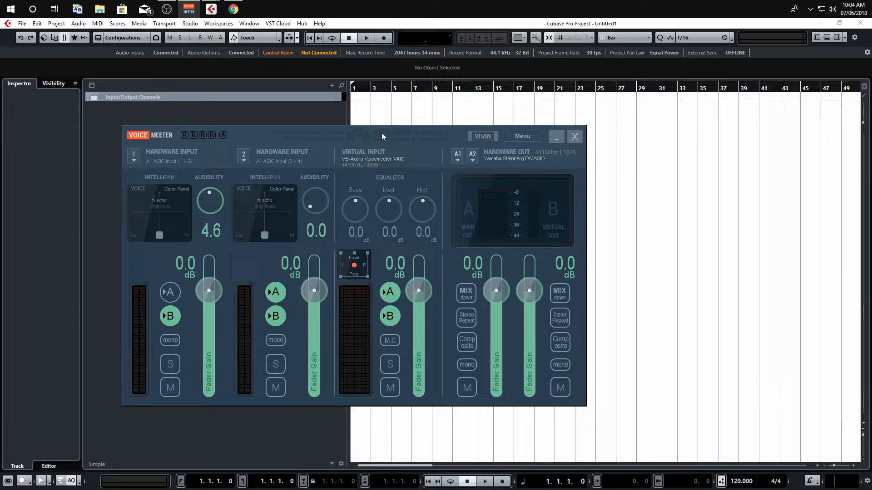
pyautogui.moveTo(383, 136); pyautogui.dragTo(420, 120)
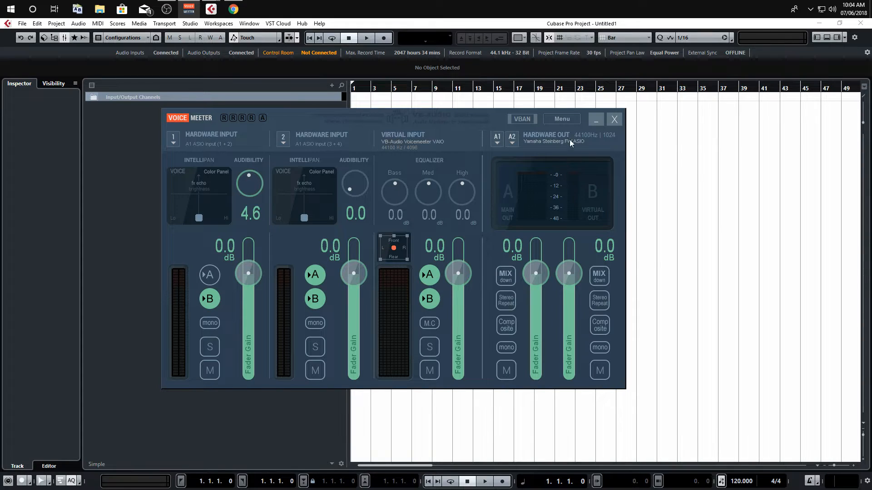
pyautogui.moveTo(505, 143)
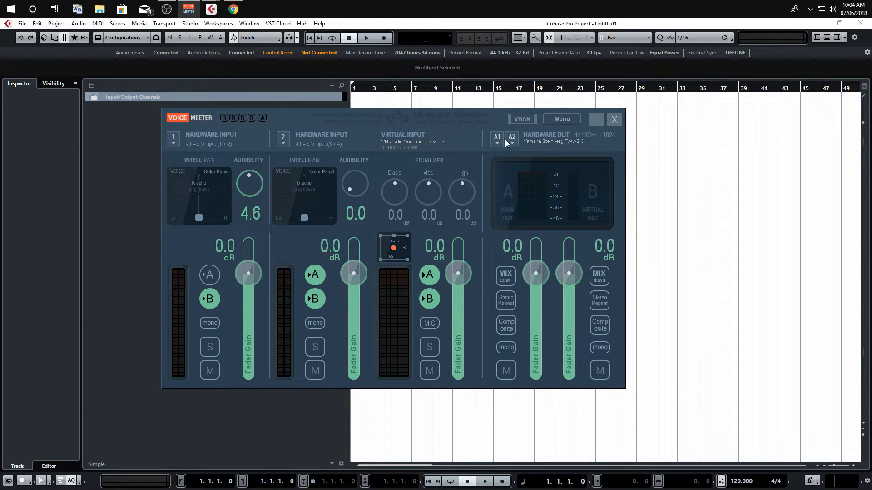
pyautogui.click(497, 141)
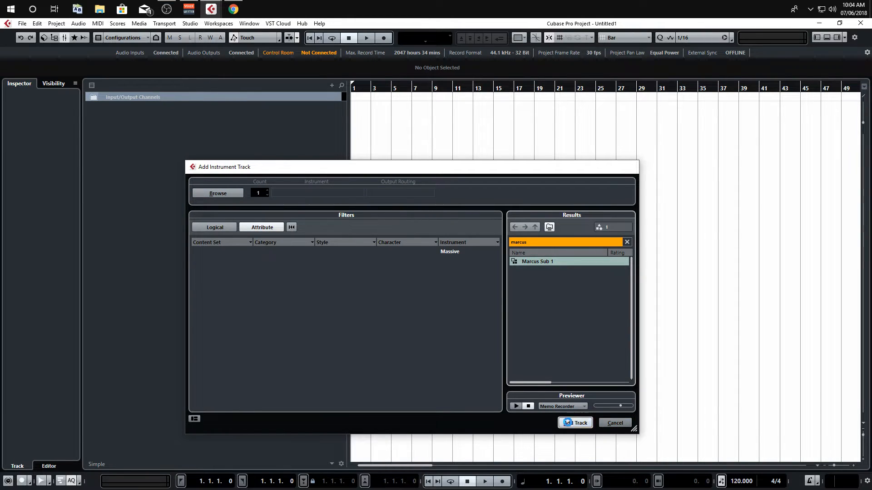
# Step: Add the Marcus Sub 1 track and a Kontakt 5 instrument track, then reselect Marcus Sub 1
pyautogui.click(574, 423)
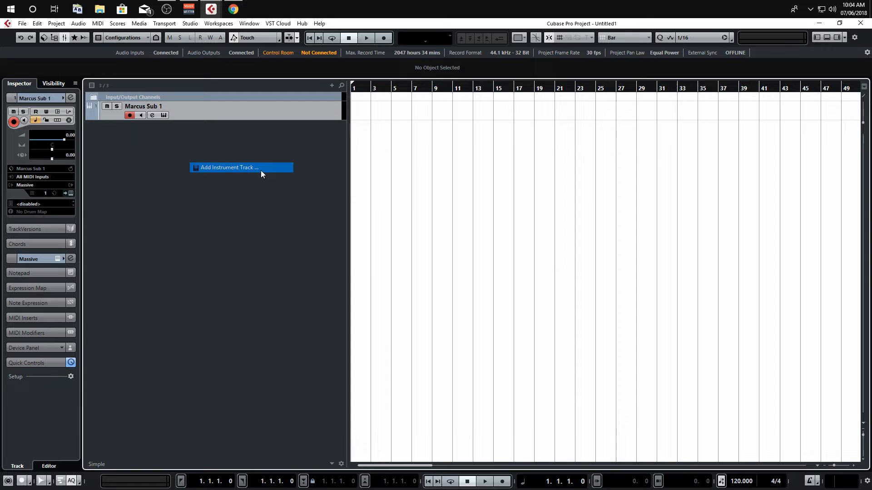
pyautogui.click(229, 167)
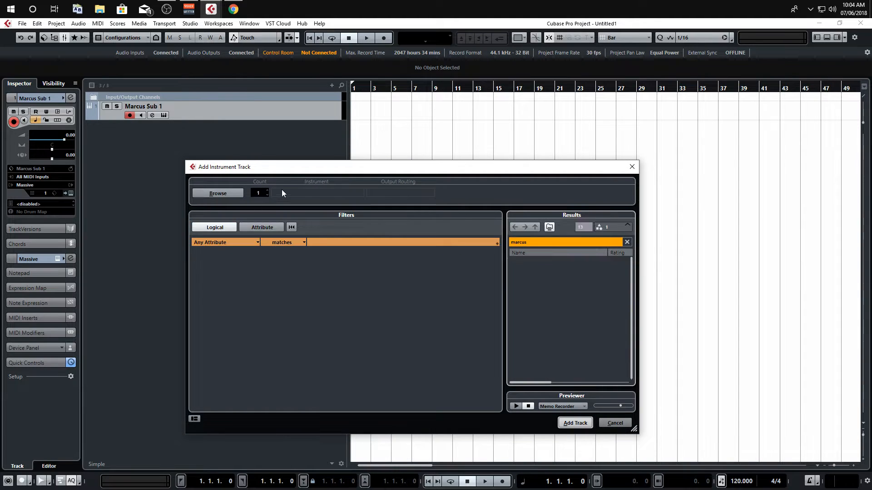
pyautogui.click(325, 193)
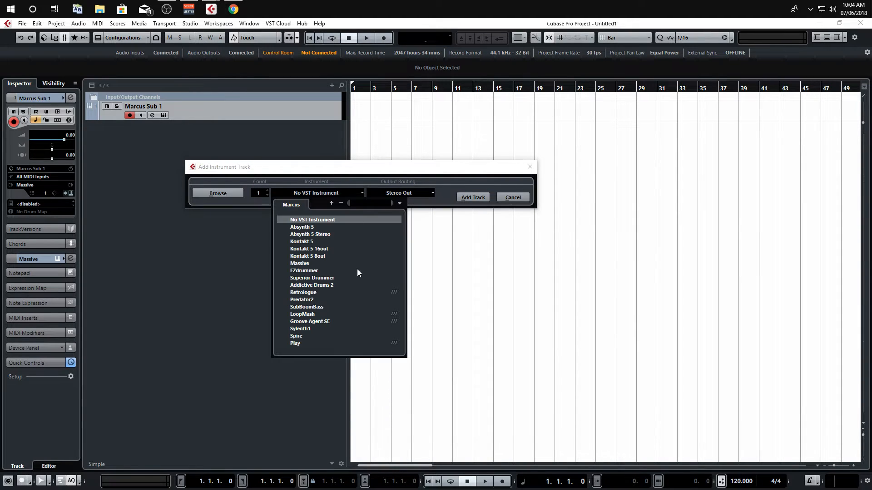
pyautogui.click(301, 242)
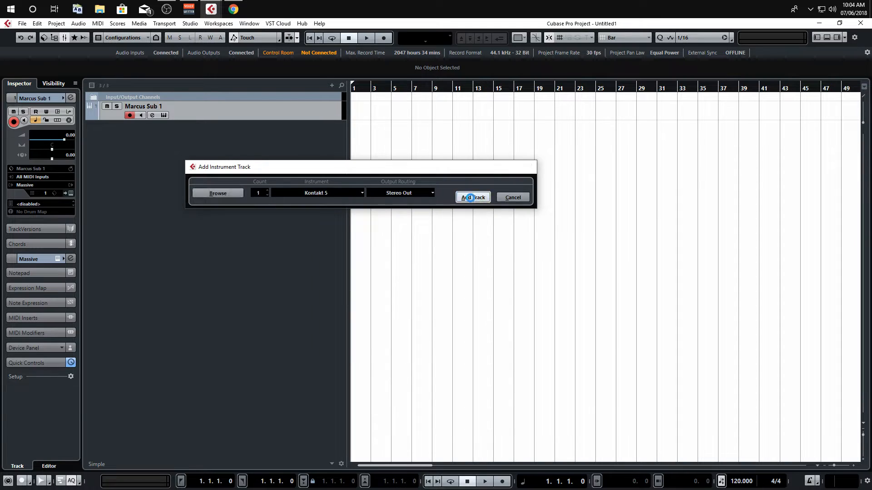
pyautogui.click(472, 197)
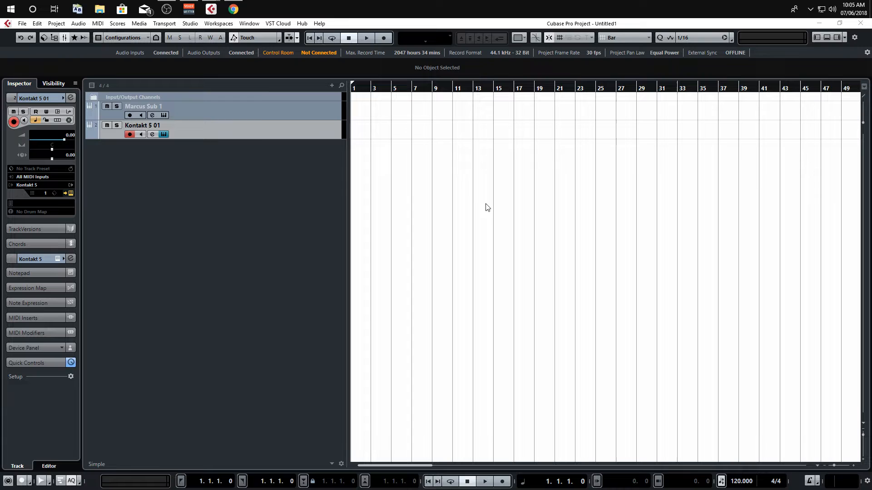
pyautogui.click(167, 106)
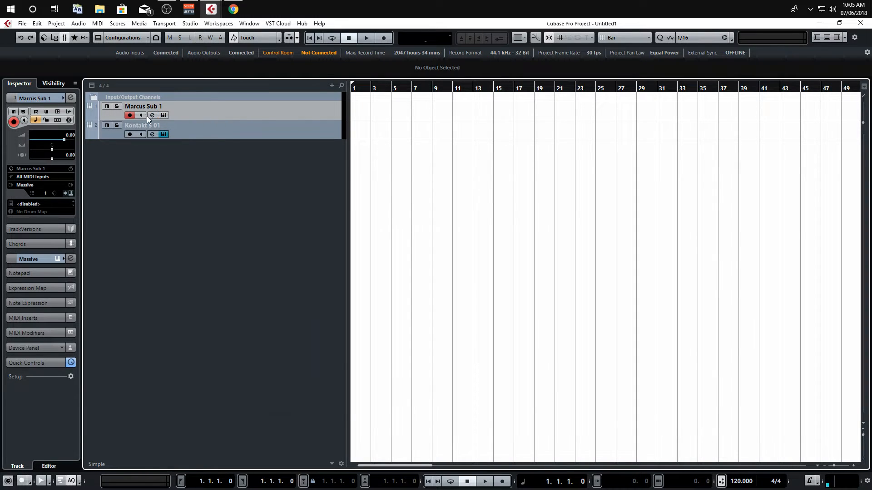
pyautogui.click(151, 115)
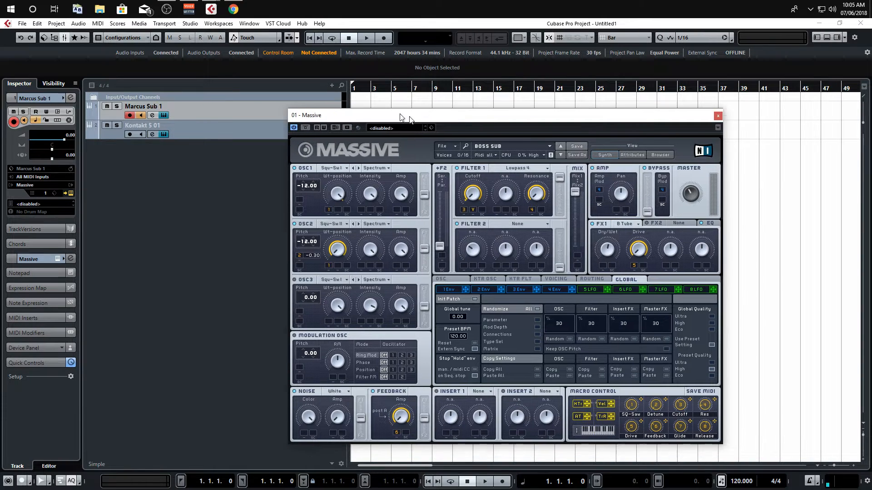
pyautogui.click(190, 24)
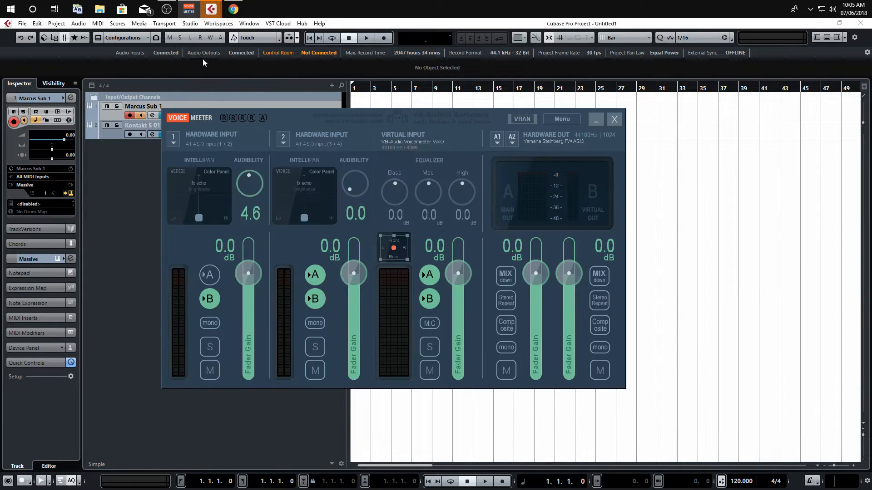
pyautogui.click(614, 119)
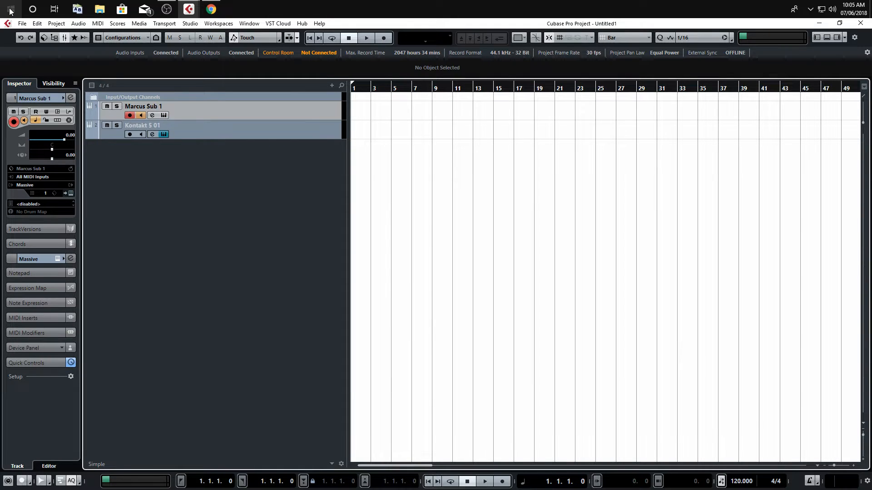
# Step: Launch Voicemeeter from the Start menu and move its mixer left beside OBS
pyautogui.click(8, 9)
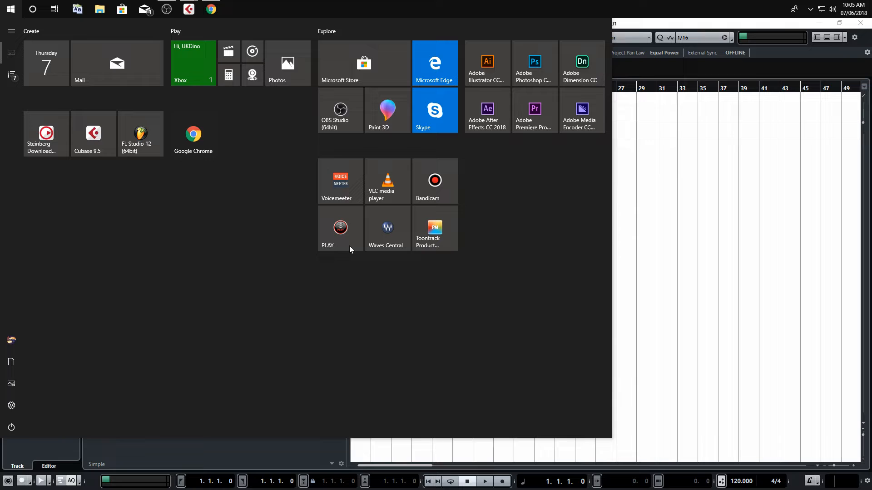
pyautogui.click(339, 179)
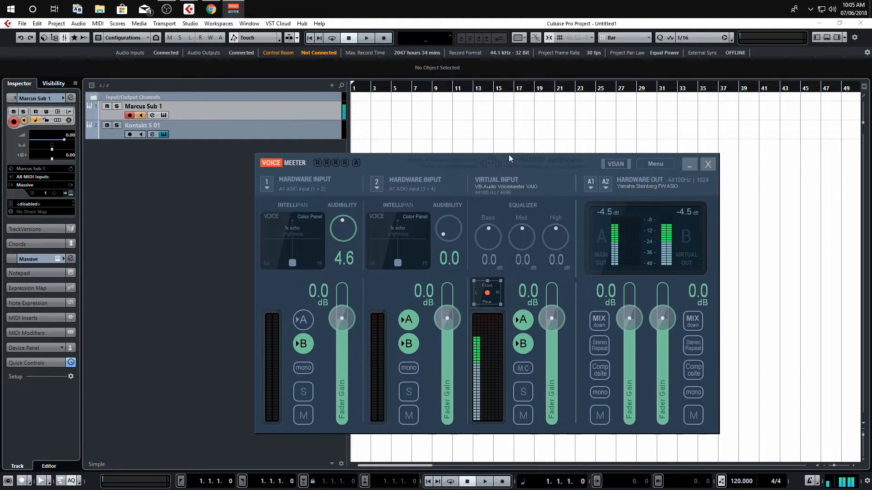
pyautogui.moveTo(508, 158); pyautogui.dragTo(353, 150)
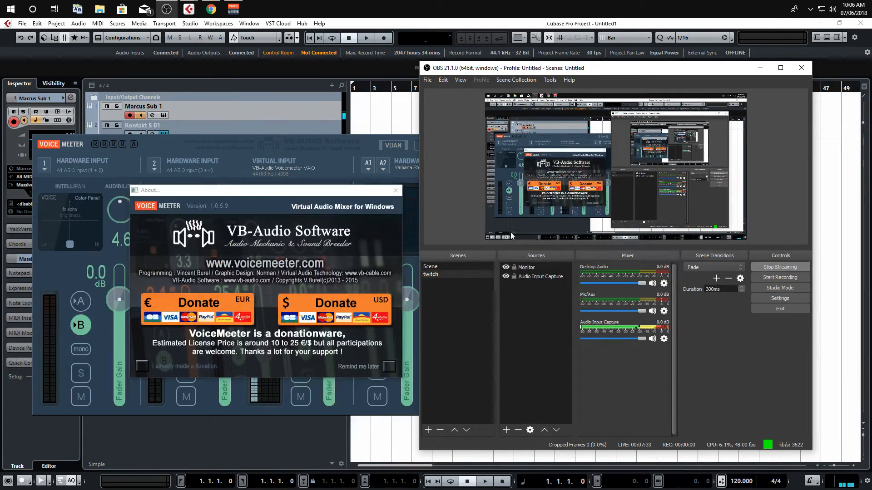
# Step: Set the Mic/Aux source device to VoiceMeeter Output (VB-Audio VoiceMeeter VAIO)
pyautogui.click(395, 190)
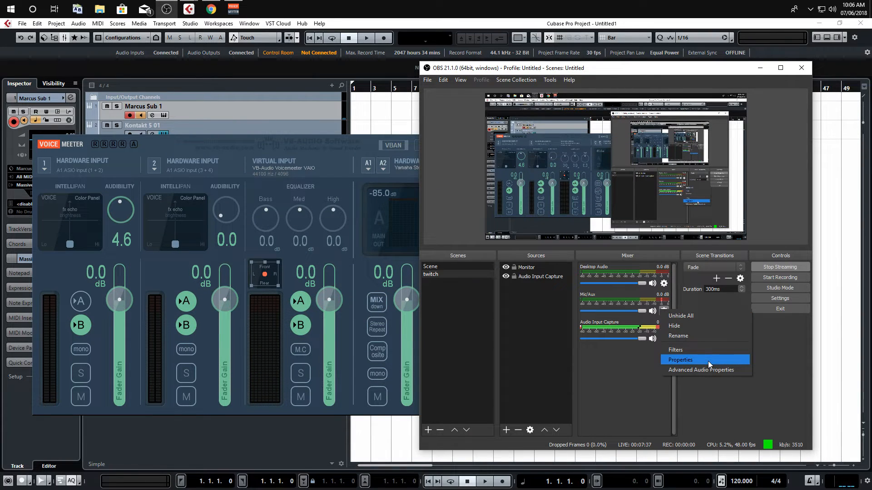
pyautogui.click(679, 360)
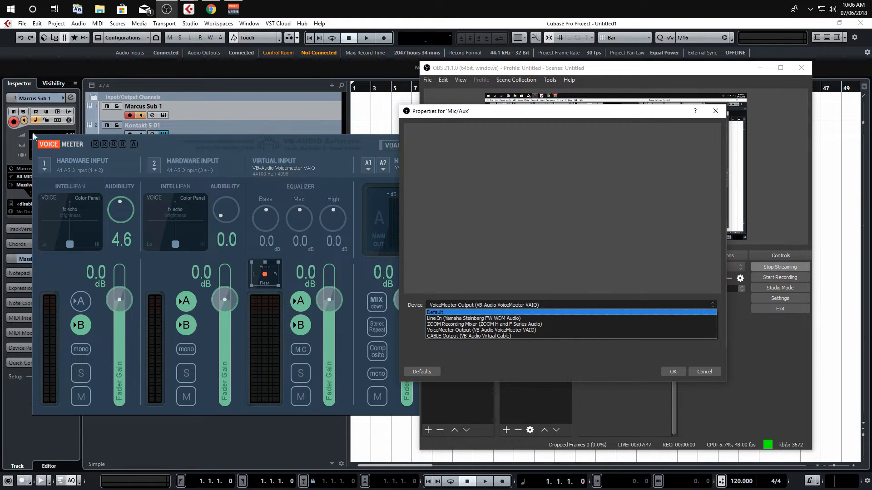
pyautogui.moveTo(561, 262)
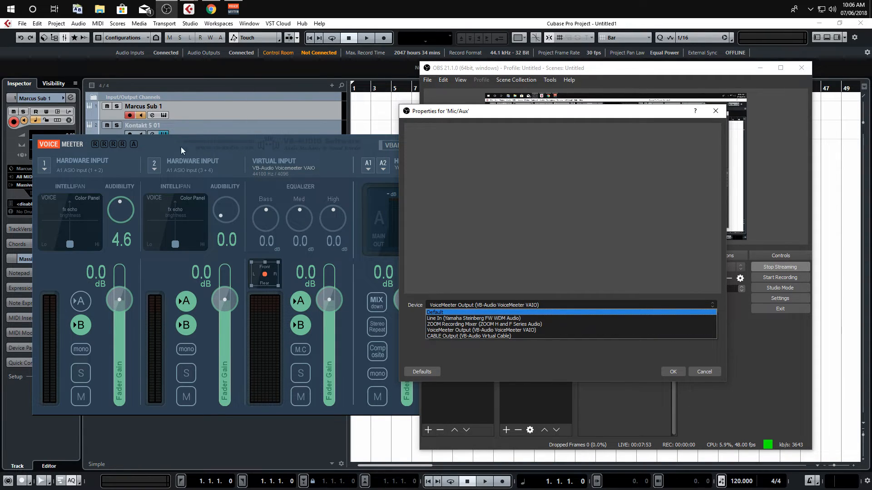
pyautogui.moveTo(297, 256)
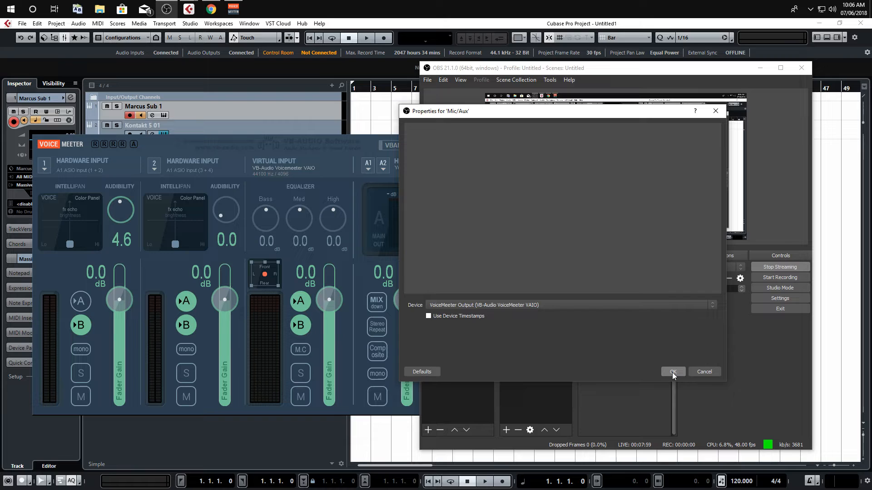
pyautogui.click(672, 371)
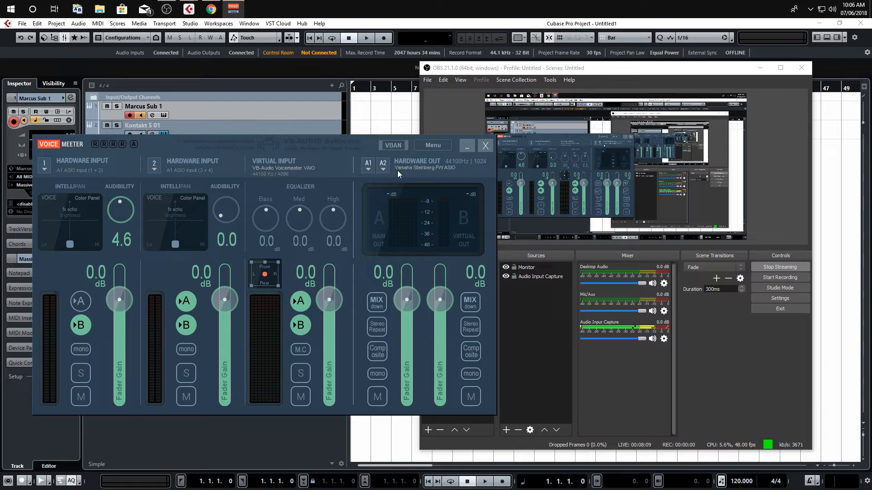
# Step: Keep ASIO: Yamaha Steinberg FW ASIO as hardware out A1 and bring up the Voicemeeter menu
pyautogui.click(417, 164)
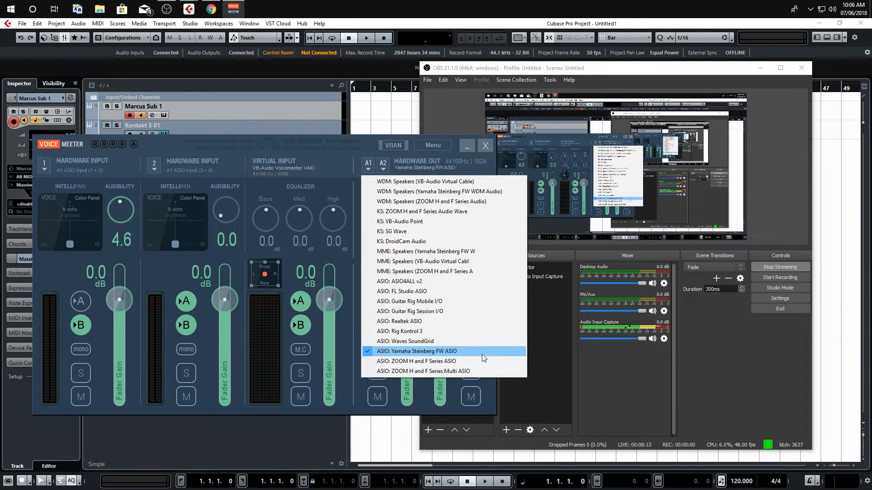
pyautogui.click(416, 351)
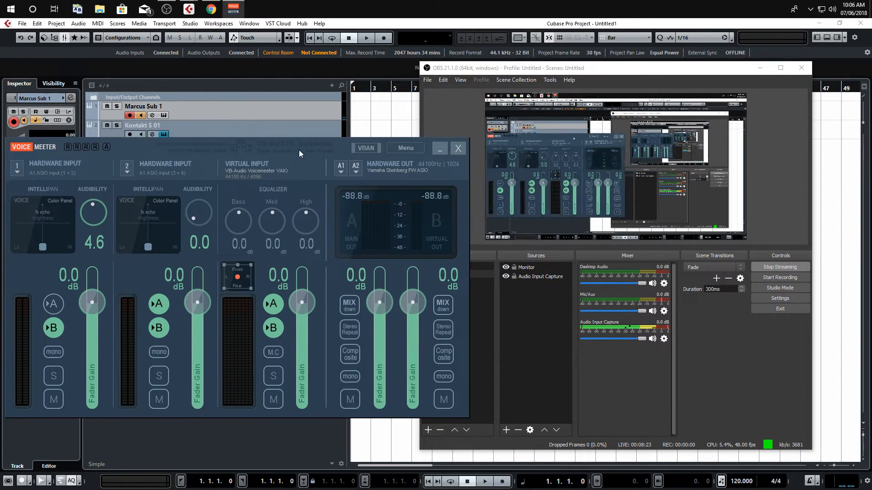
pyautogui.moveTo(299, 147); pyautogui.dragTo(349, 153)
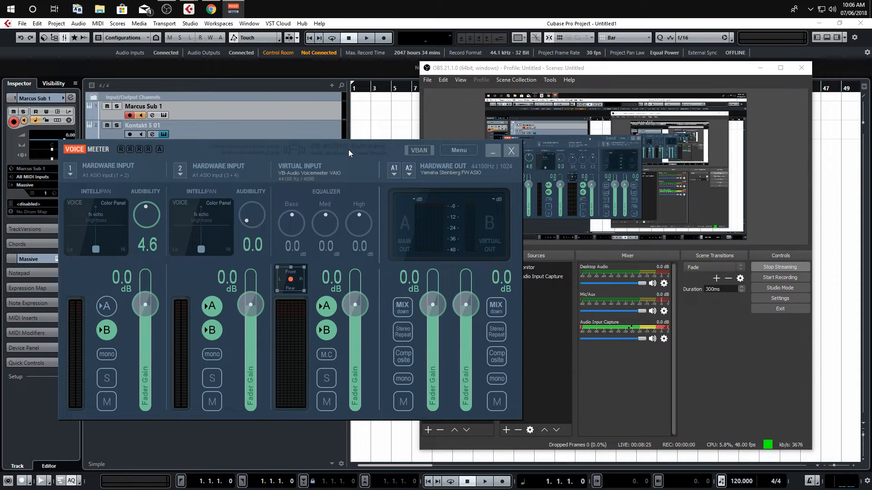
pyautogui.click(458, 150)
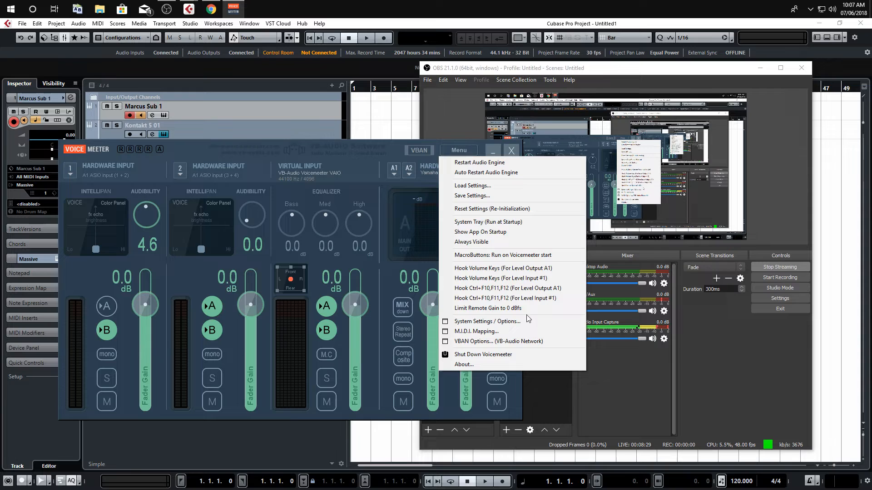
# Step: Review the System Settings buffering at 1024 samples, 44100 Hz, then close them
pyautogui.click(487, 320)
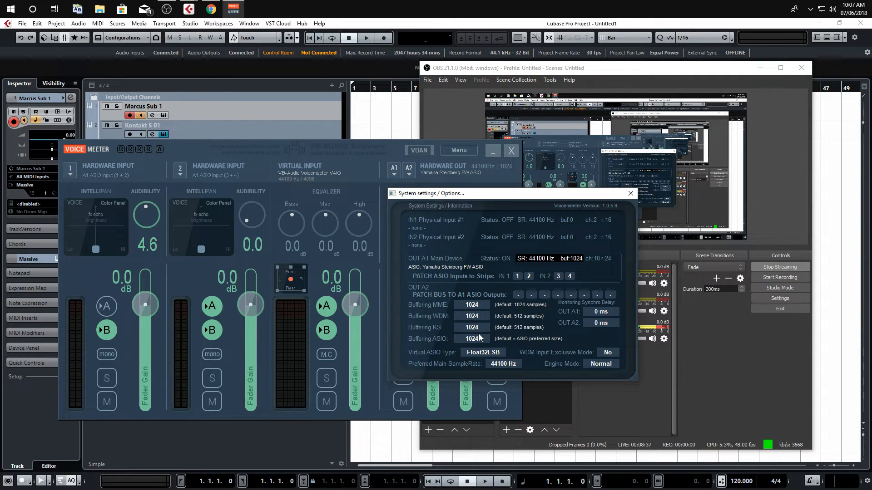
pyautogui.moveTo(478, 325)
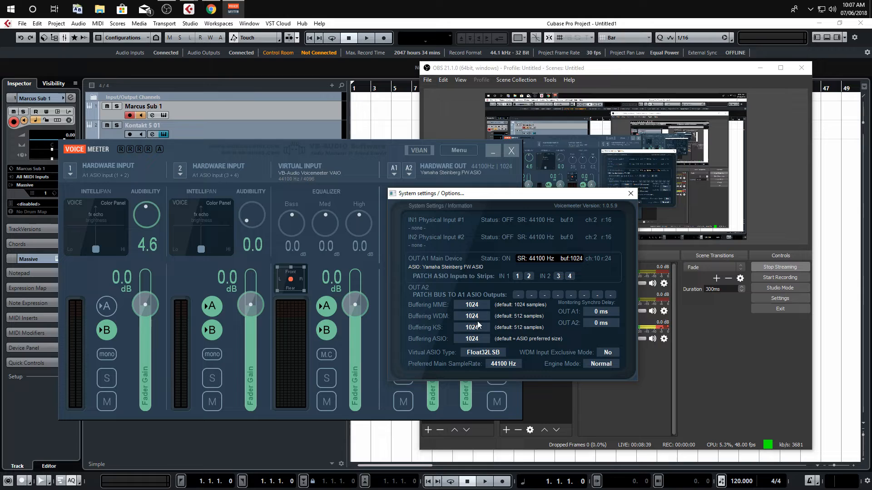
pyautogui.moveTo(477, 327)
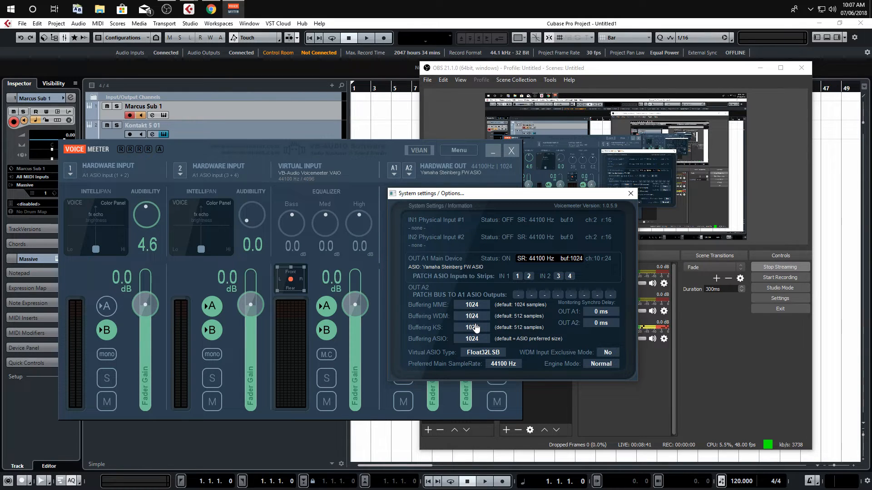
pyautogui.moveTo(479, 319)
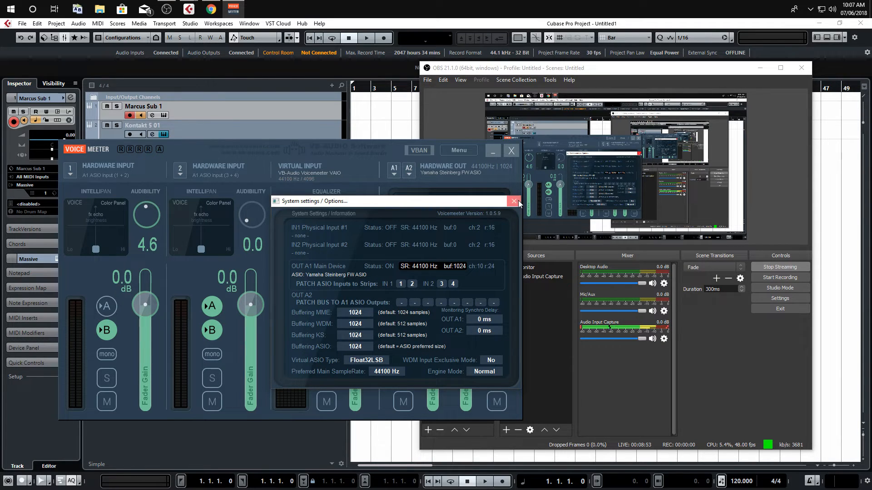
pyautogui.click(512, 201)
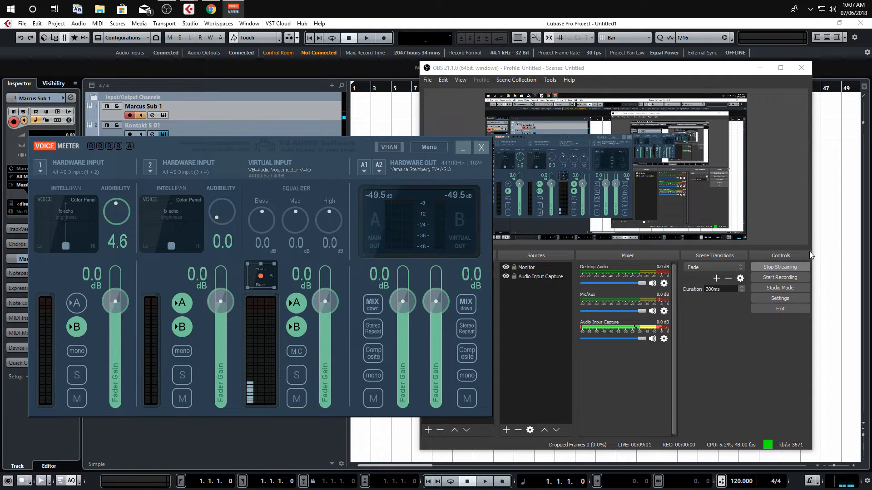
pyautogui.moveTo(779, 278)
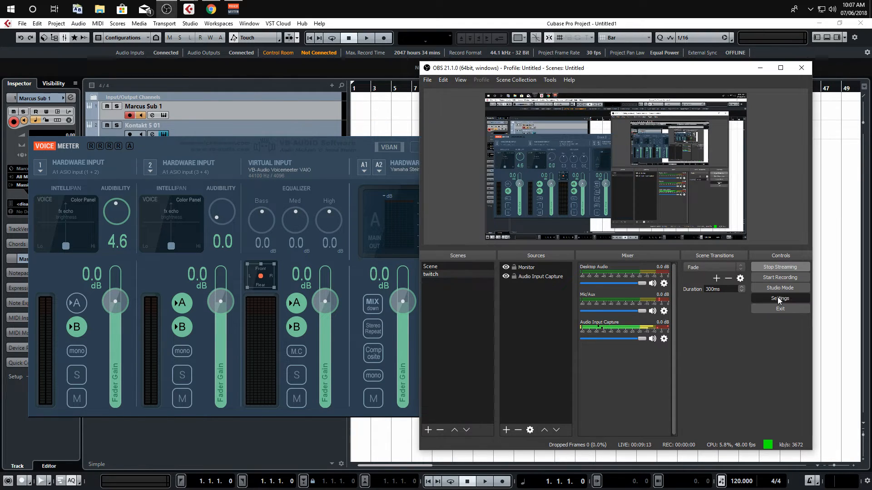
pyautogui.click(780, 298)
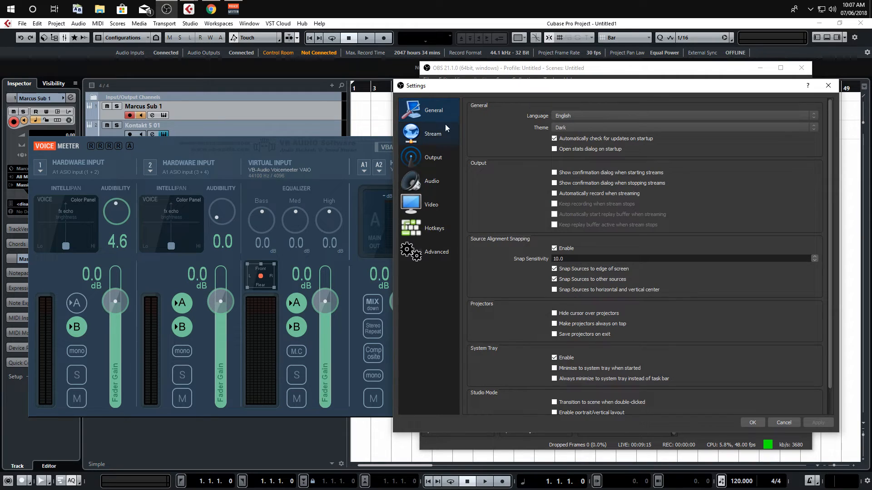
pyautogui.moveTo(441, 145)
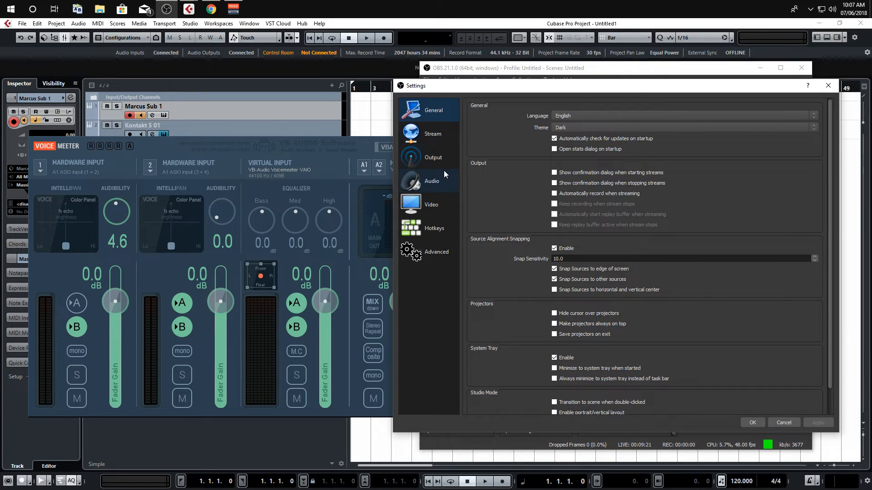
pyautogui.moveTo(432, 180)
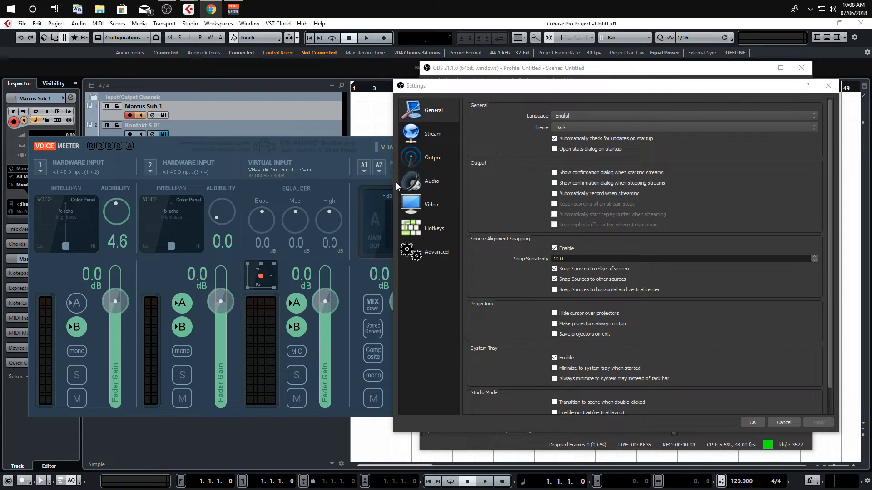
pyautogui.click(432, 133)
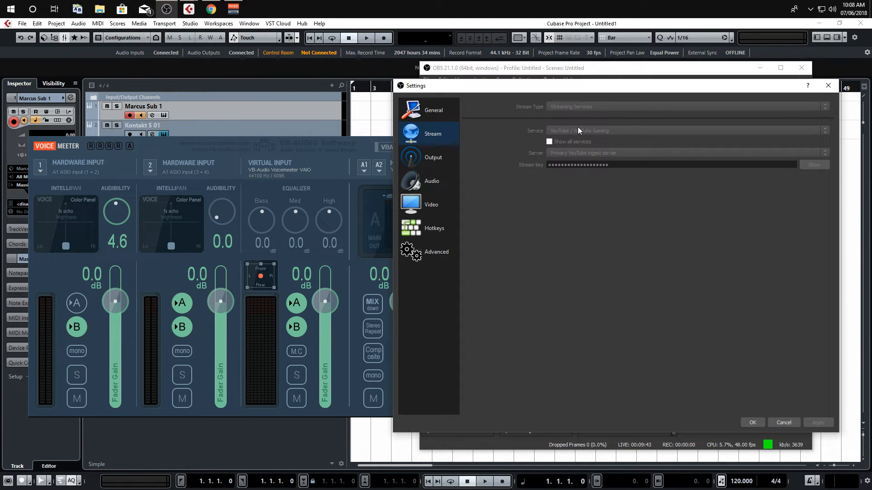
pyautogui.moveTo(514, 134)
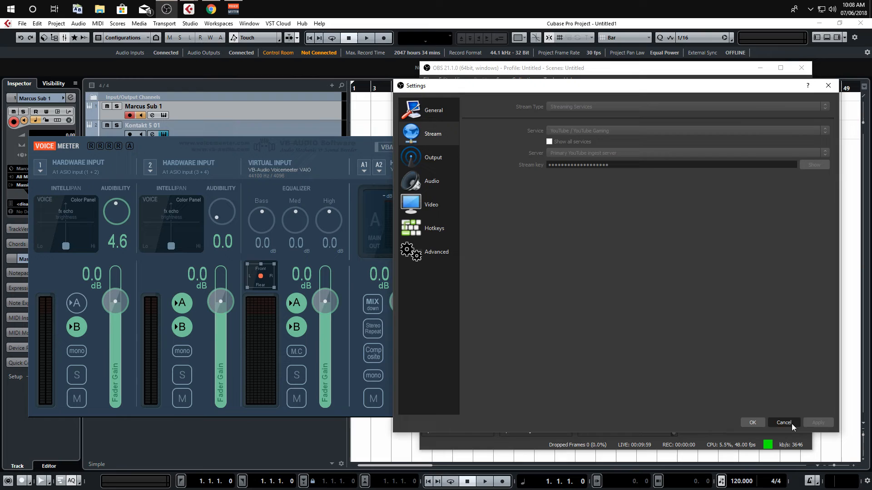
pyautogui.click(782, 422)
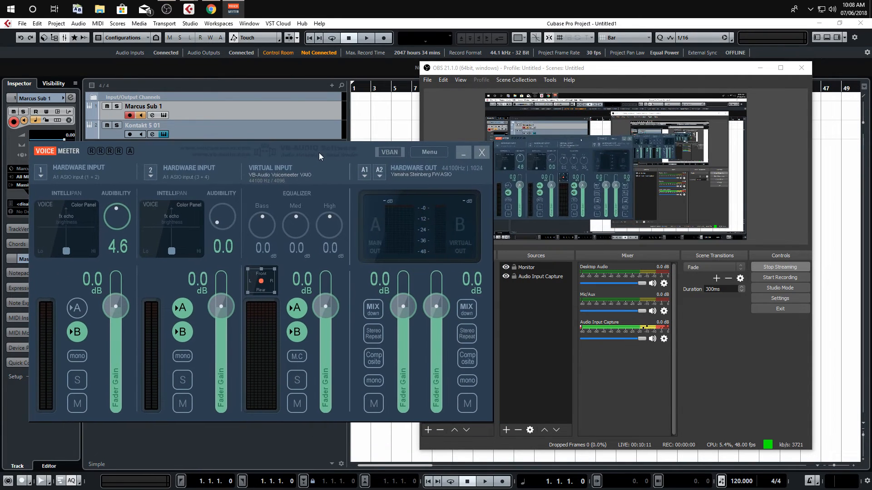
# Step: Nudge the Voicemeeter window aside and reopen OBS Settings on the General page
pyautogui.moveTo(320, 152); pyautogui.dragTo(344, 164)
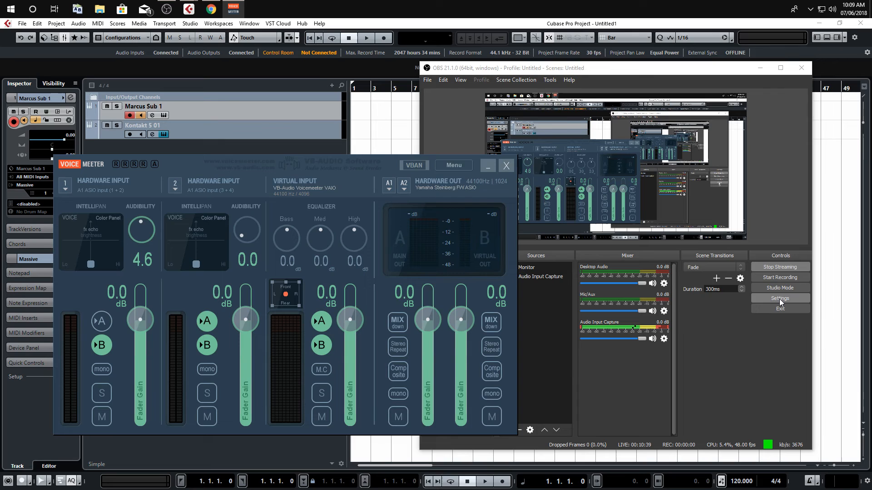
pyautogui.click(779, 298)
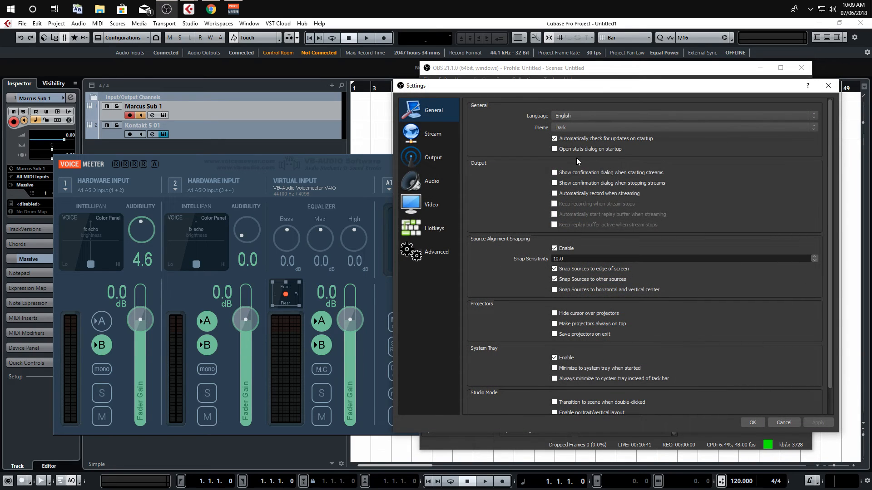
# Step: Review the Output page: 2500 video bitrate, x264 software encoder, 192 audio bitrate
pyautogui.click(428, 204)
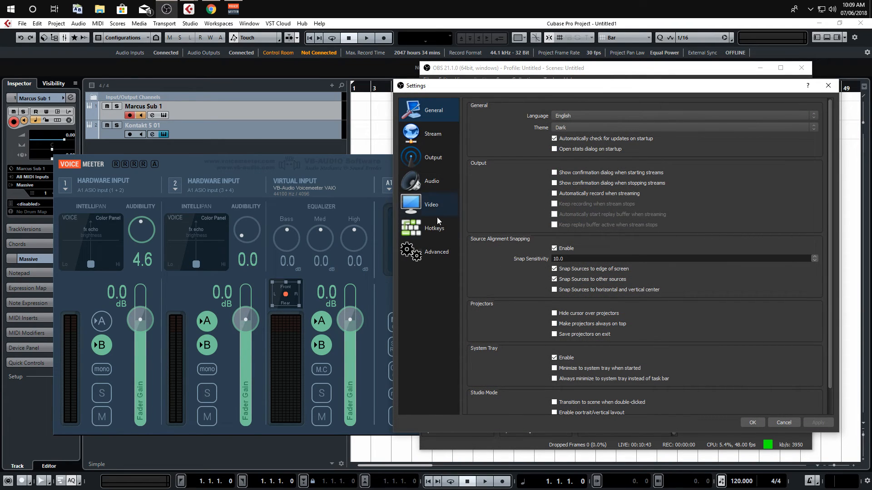
pyautogui.moveTo(433, 157)
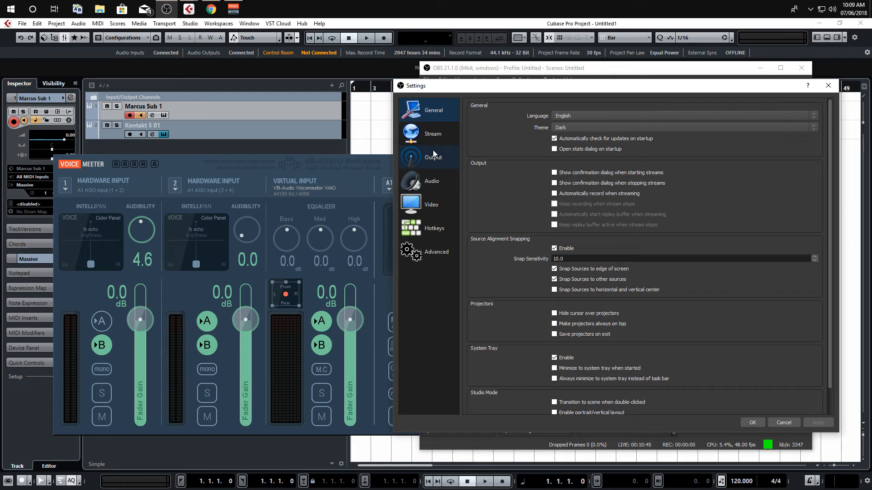
pyautogui.click(432, 157)
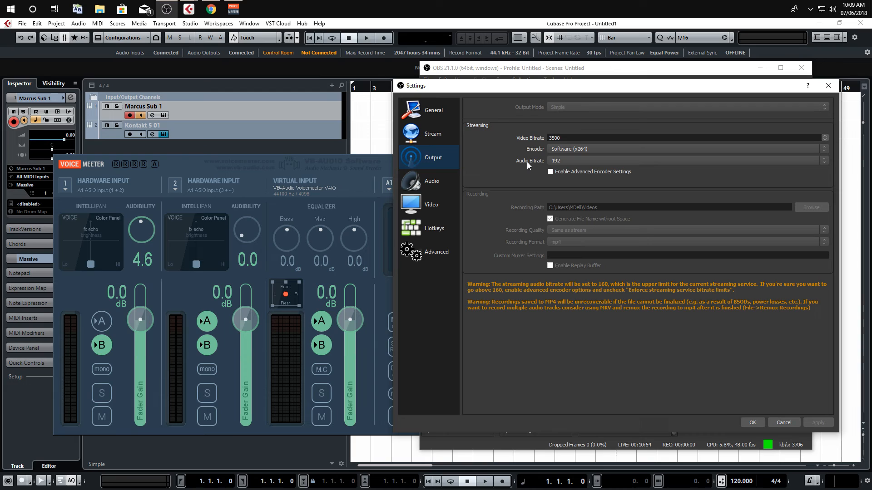
pyautogui.moveTo(530, 169)
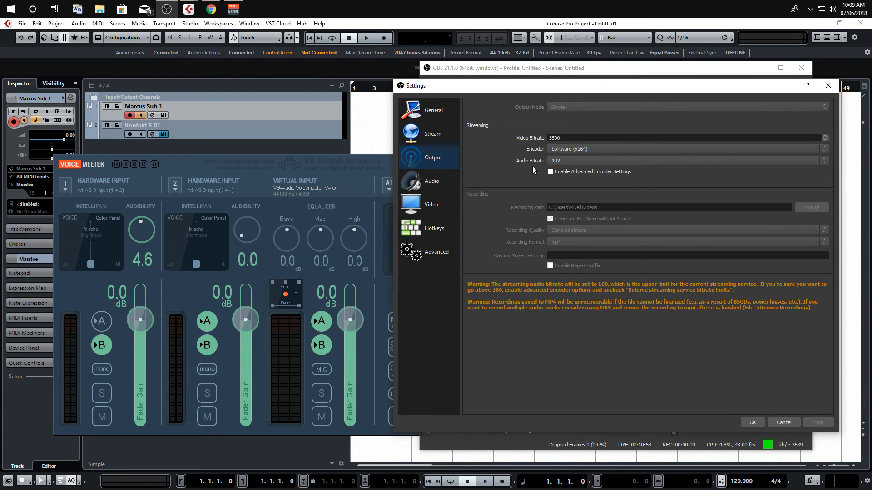
pyautogui.moveTo(639, 368)
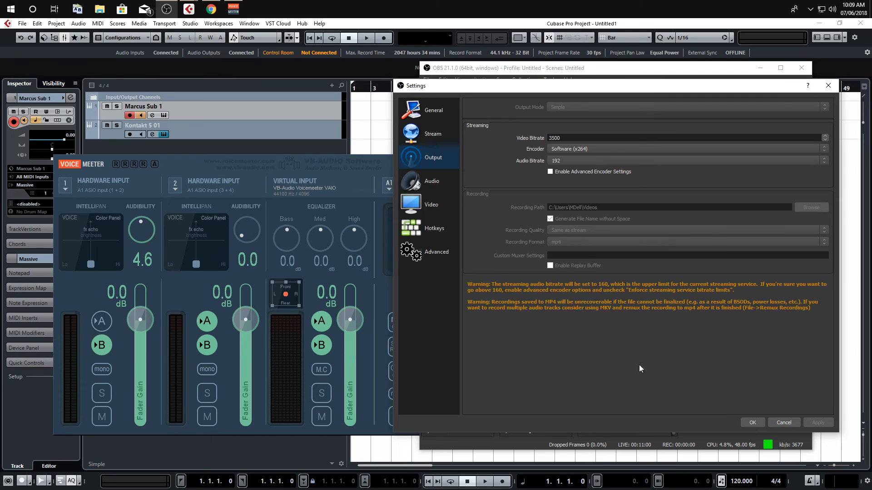
pyautogui.moveTo(431, 184)
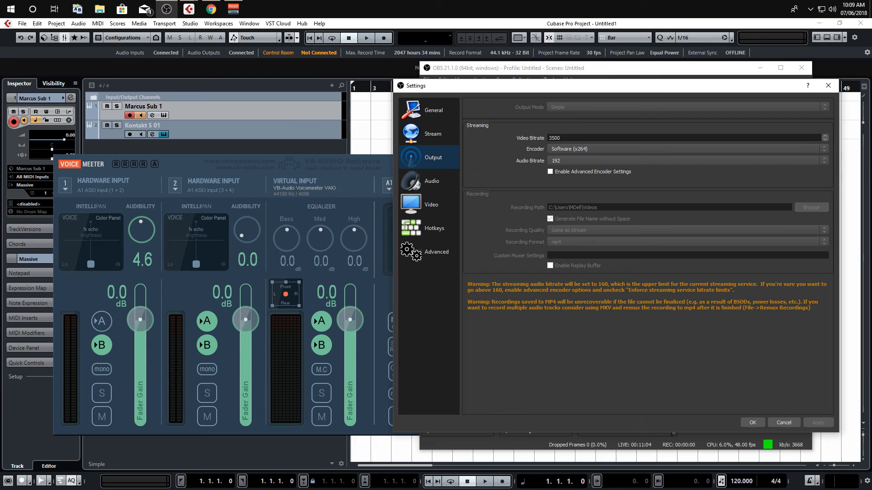
pyautogui.moveTo(491, 236)
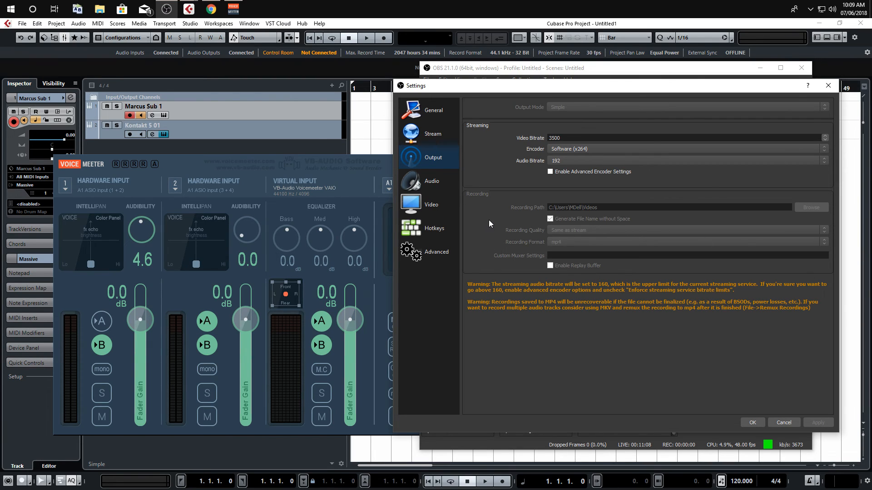
pyautogui.moveTo(472, 182)
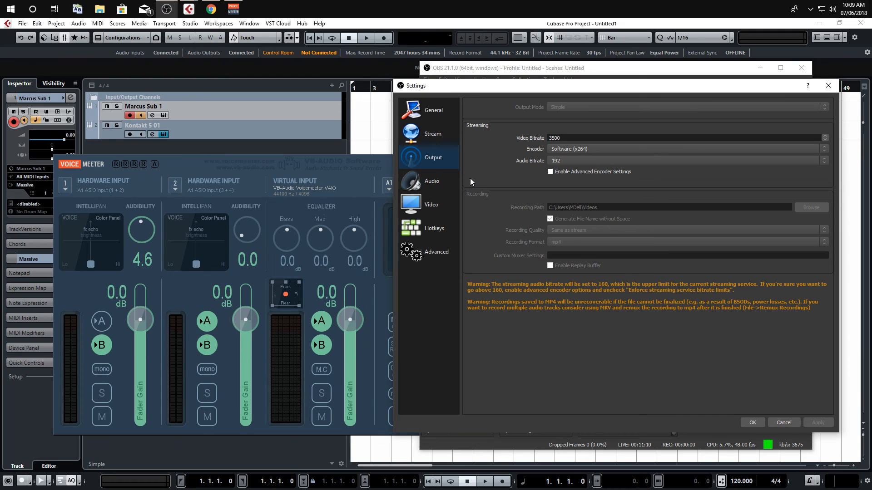